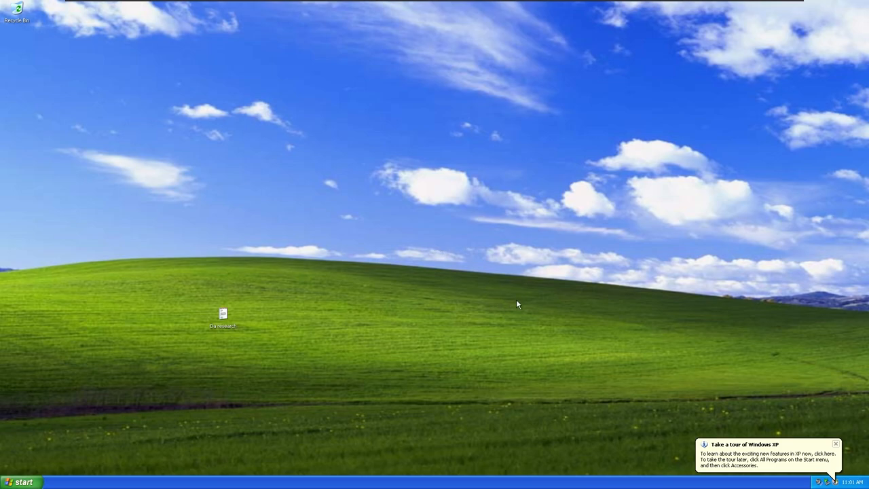
mouse_move(766, 385)
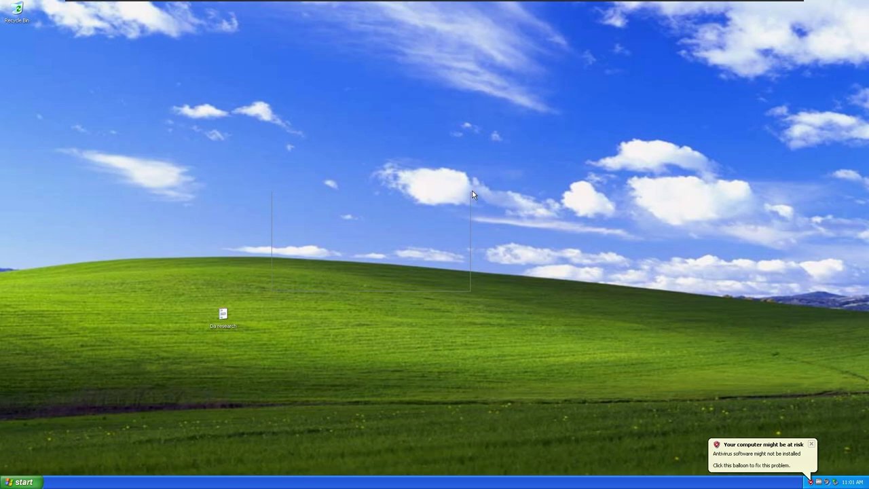
- Open the desktop text file noting Roblox needs 64-bit Windows 7 or newer
left_click(222, 319)
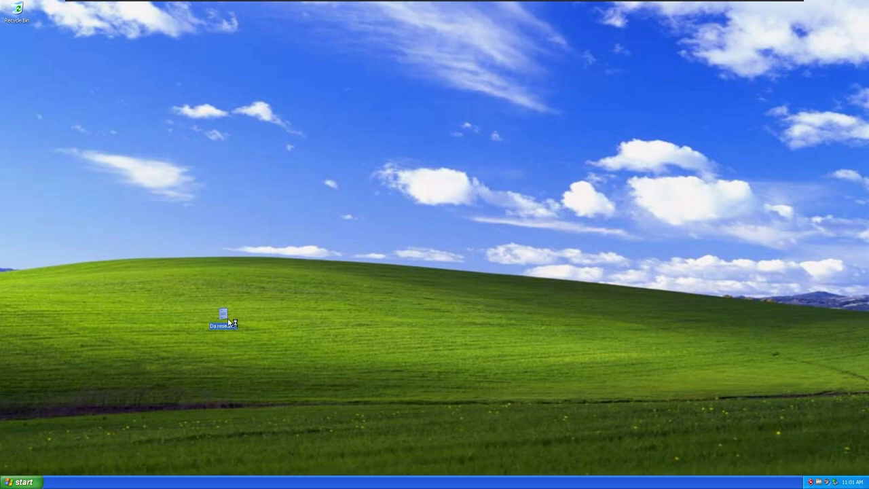
double_click(223, 317)
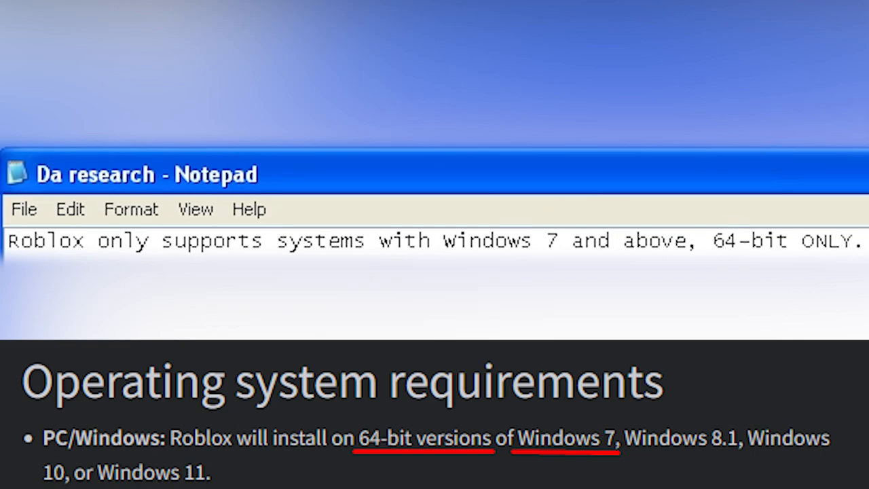
- Add the line about Roblox dropping XP support on August 28, 2019, then close Notepad
type("Roblox dropped it's windows XP support 5 years ago on August 28, 2019")
type("This is a Windows XP PC in 32 bit")
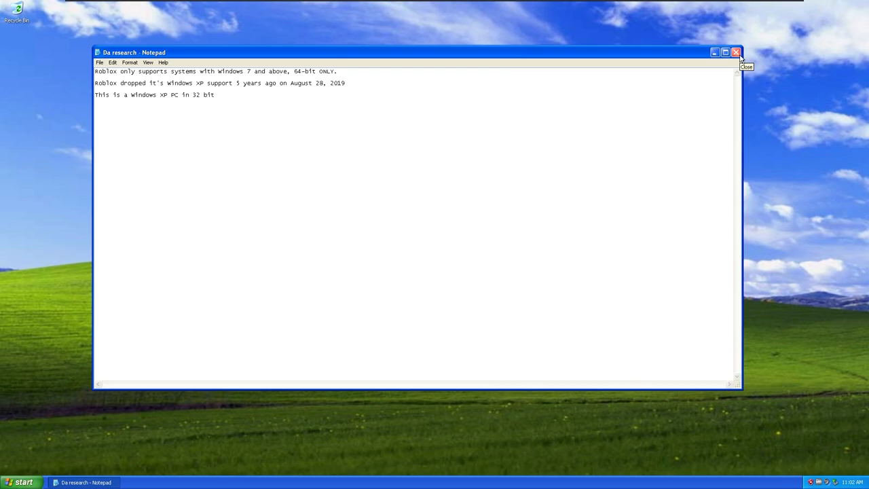
mouse_move(739, 57)
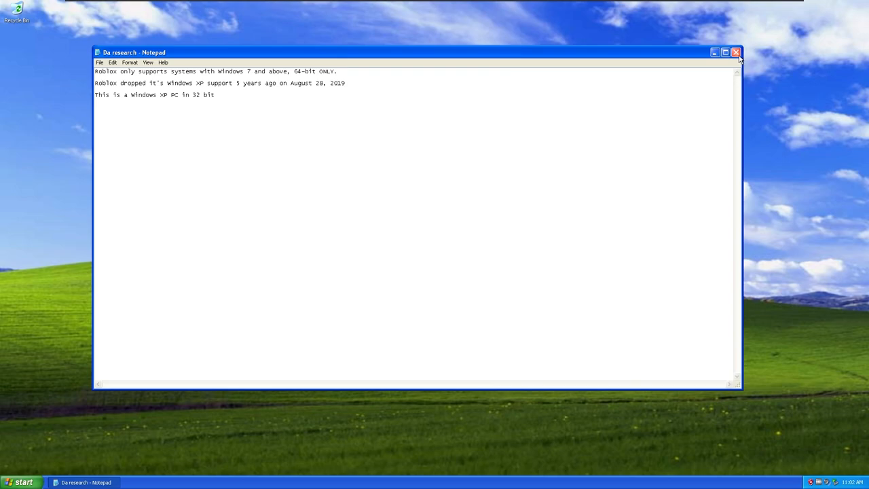
left_click(736, 52)
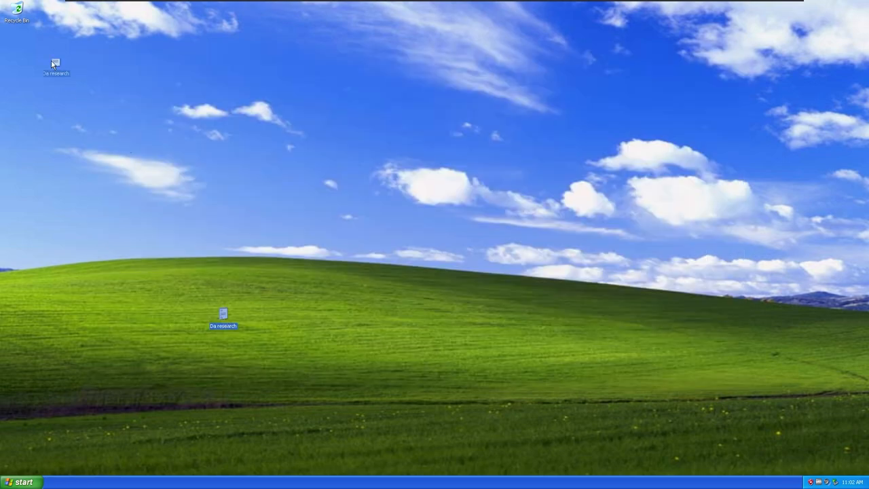
right_click(15, 11)
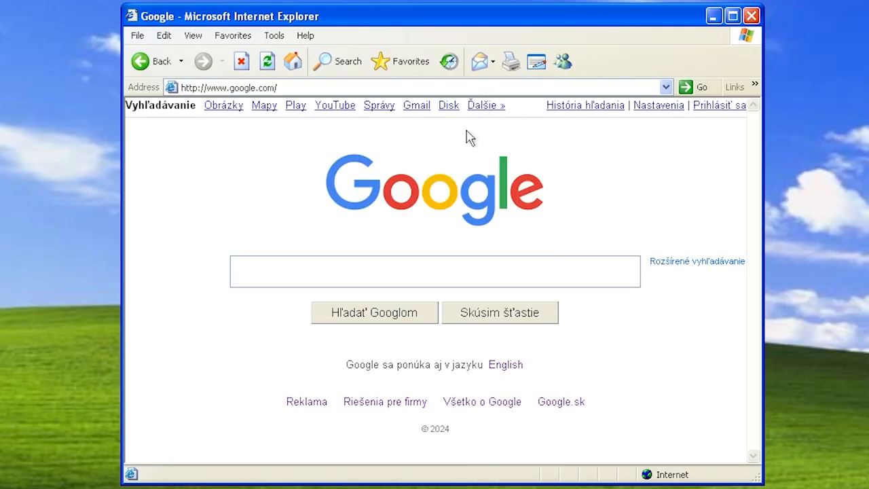
mouse_move(433, 249)
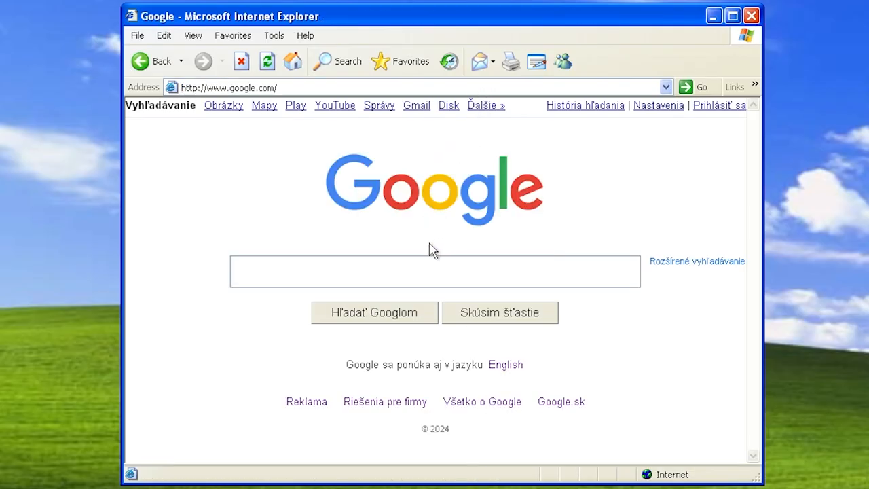
- Run a Google search for mypal from the search box
left_click(505, 364)
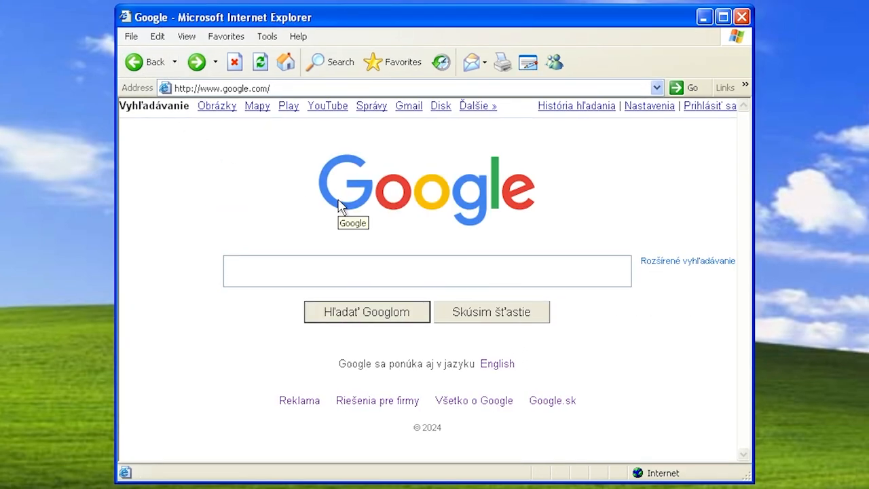
left_click(426, 270)
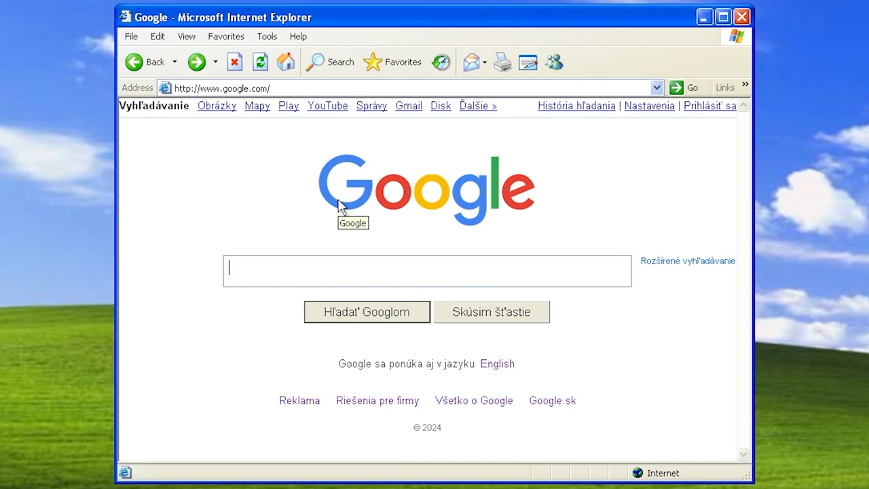
left_click(367, 311)
type("mypal")
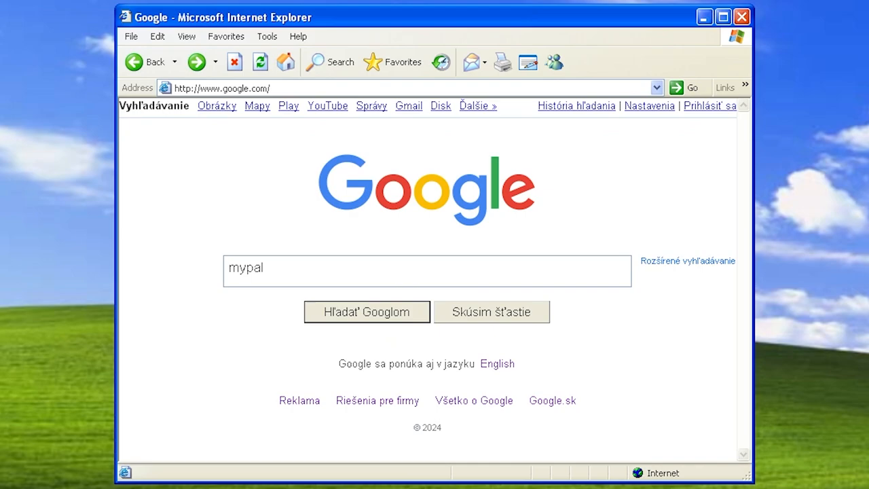
left_click(367, 311)
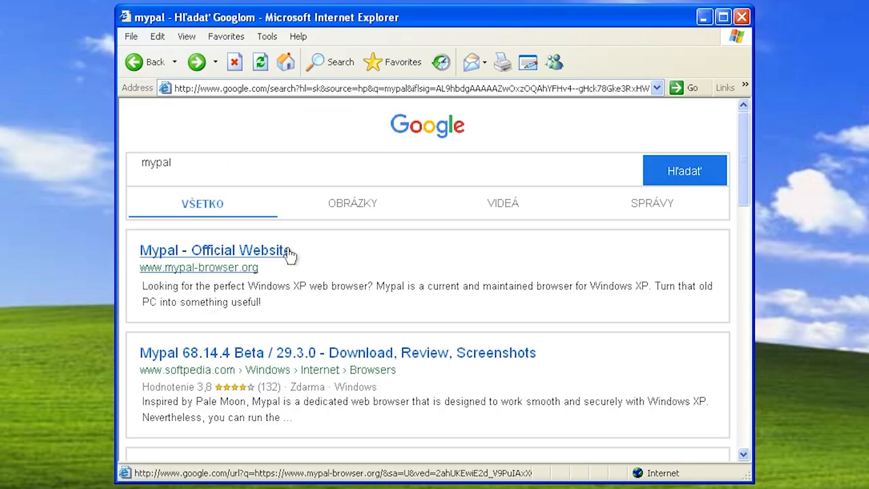
- Open the Mypal website result, accepting the Security Alert warnings on the way
left_click(215, 249)
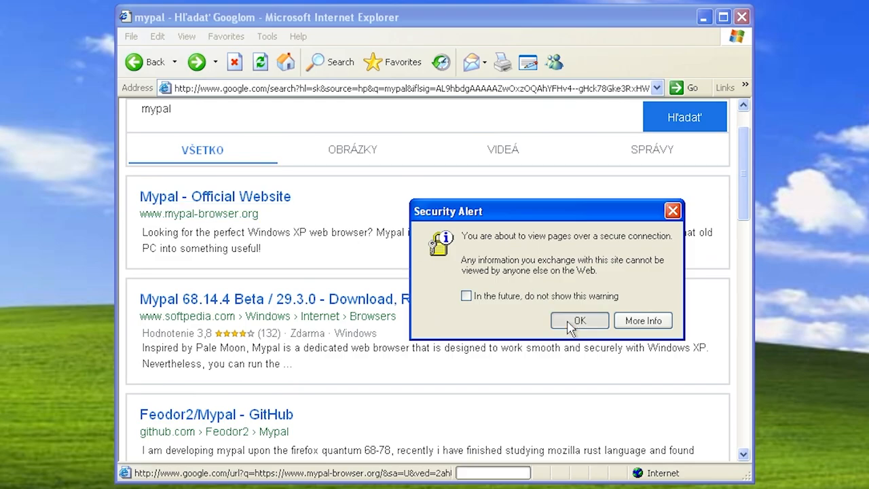
left_click(578, 321)
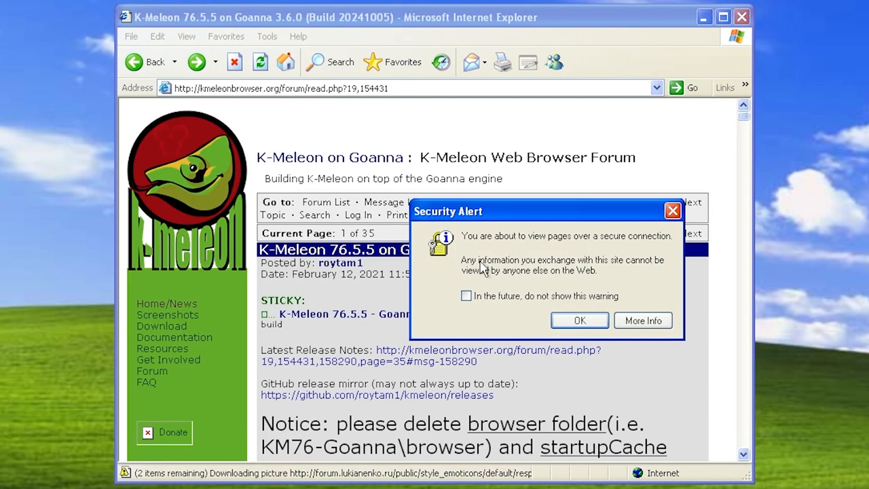
left_click(578, 321)
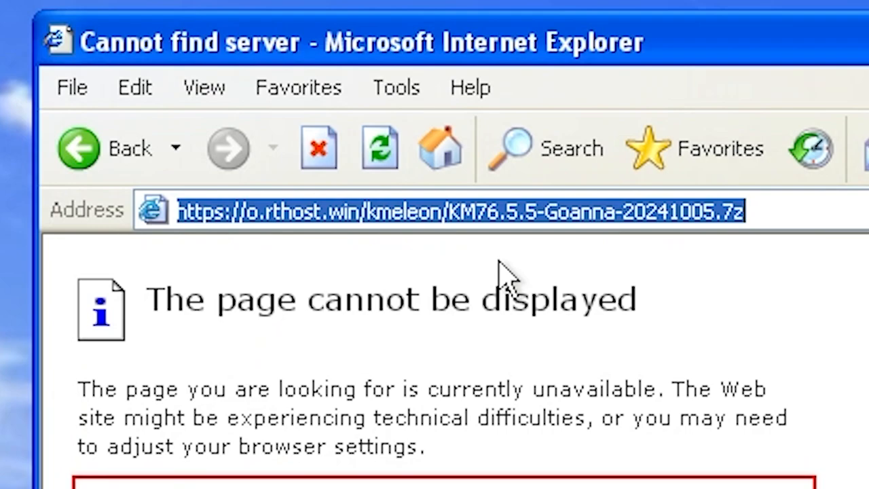
- Look up 5.5-Goanna-20241005.7z on archive.org, go back and disable future secure-connection warnings
type("archive.org")
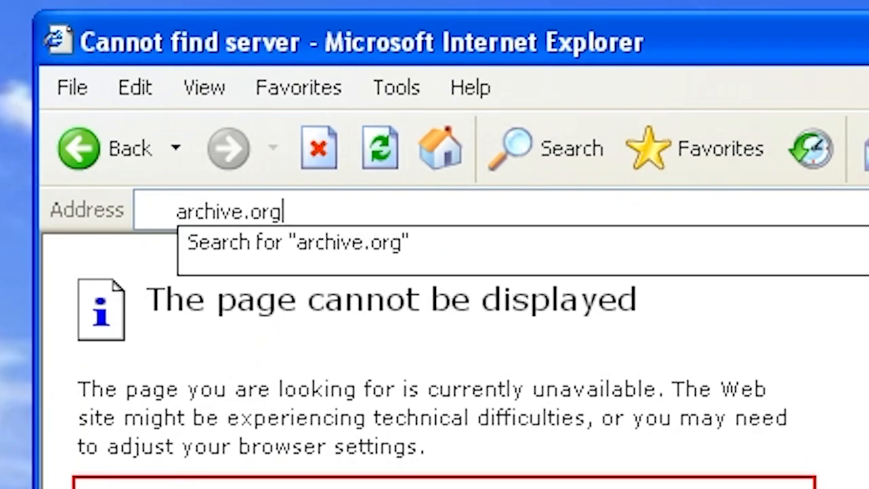
key("Return")
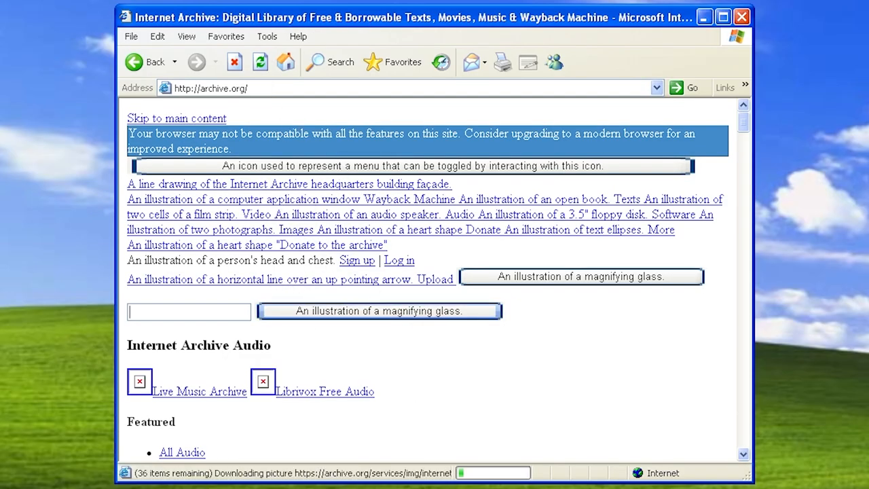
type("5.5-Goanna-20241005.7z")
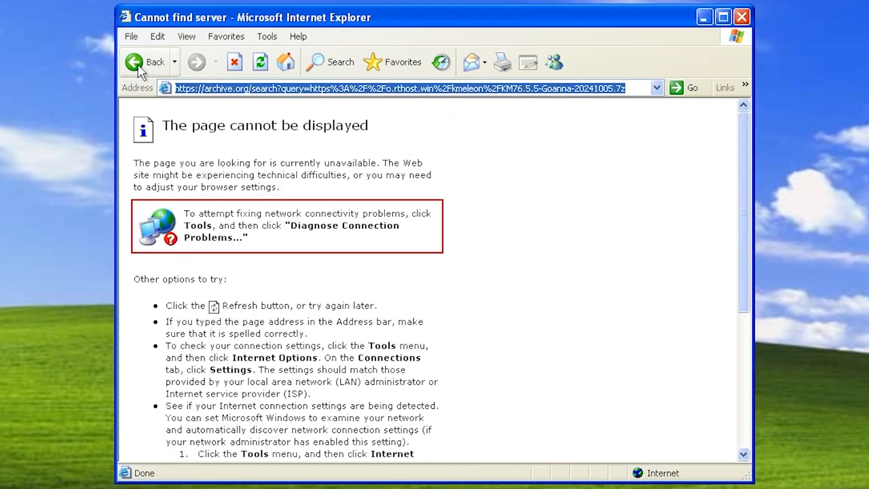
left_click(148, 63)
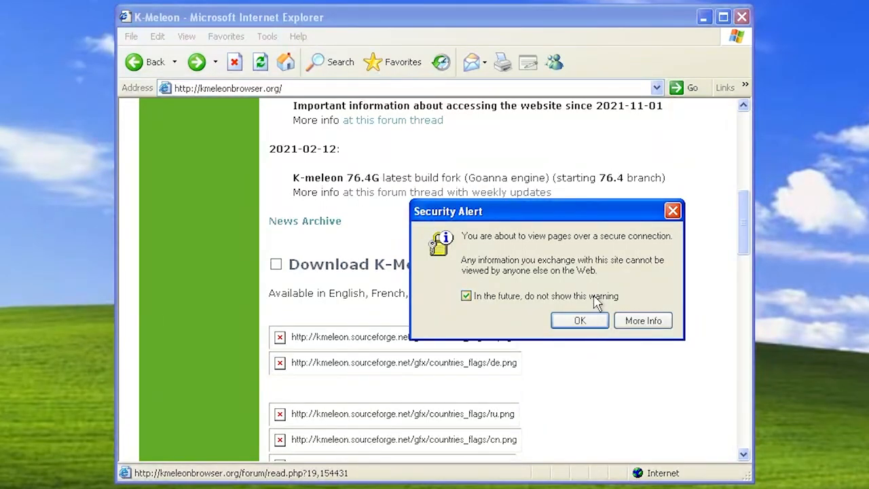
left_click(579, 320)
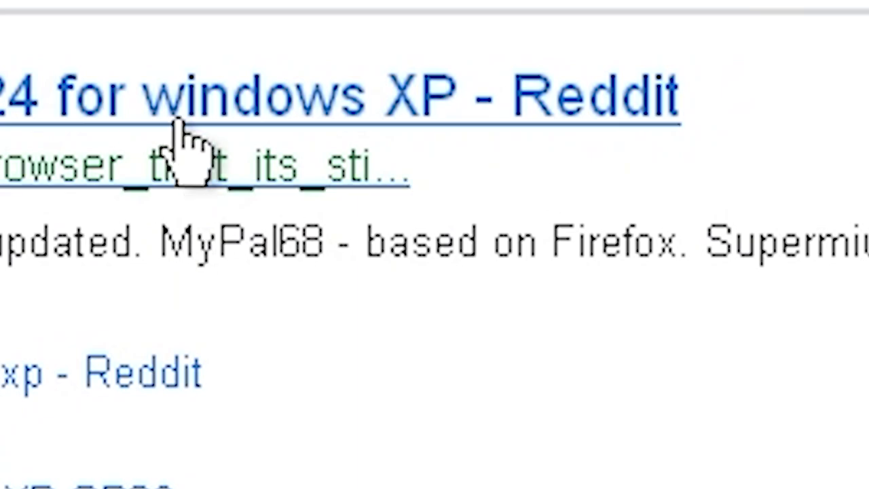
- Open the Reddit Windows XP browsers thread, then the win32ss/supermium GitHub Releases result
left_click(184, 95)
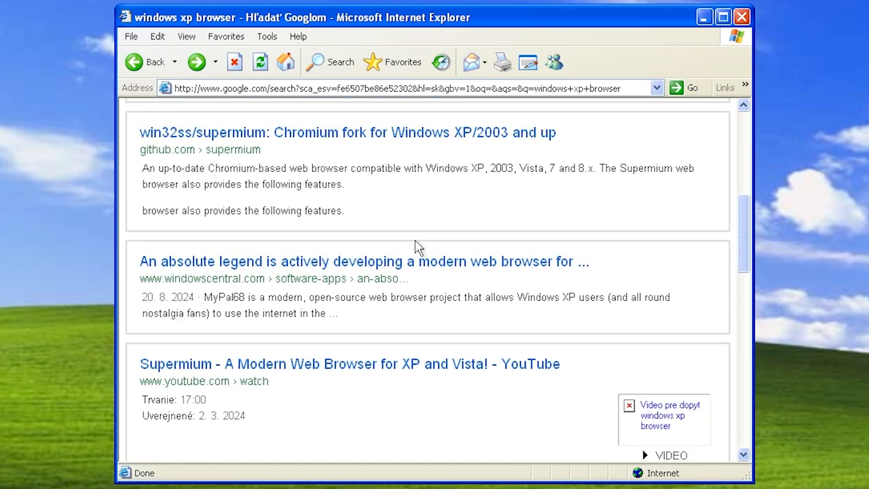
scroll("up", 3)
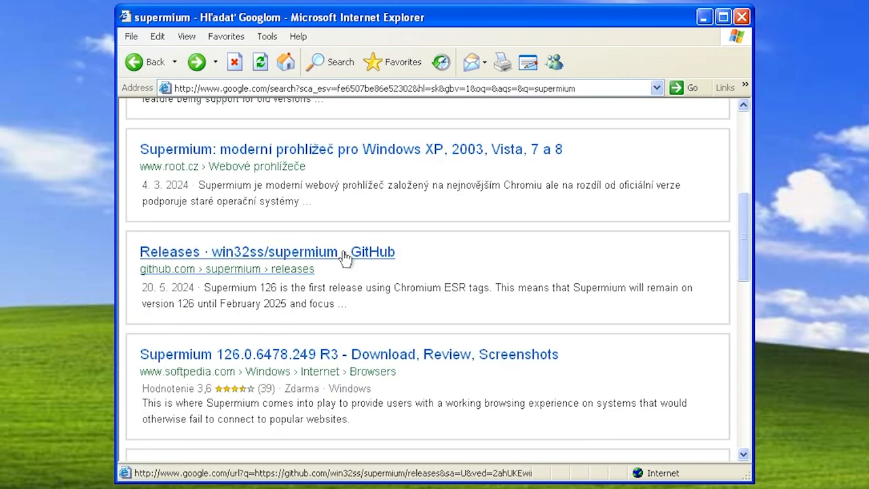
left_click(266, 251)
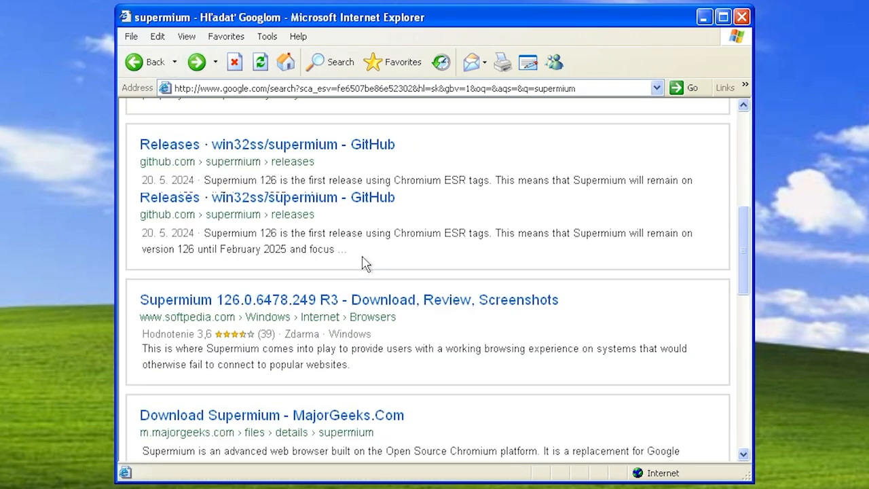
scroll("up", 3)
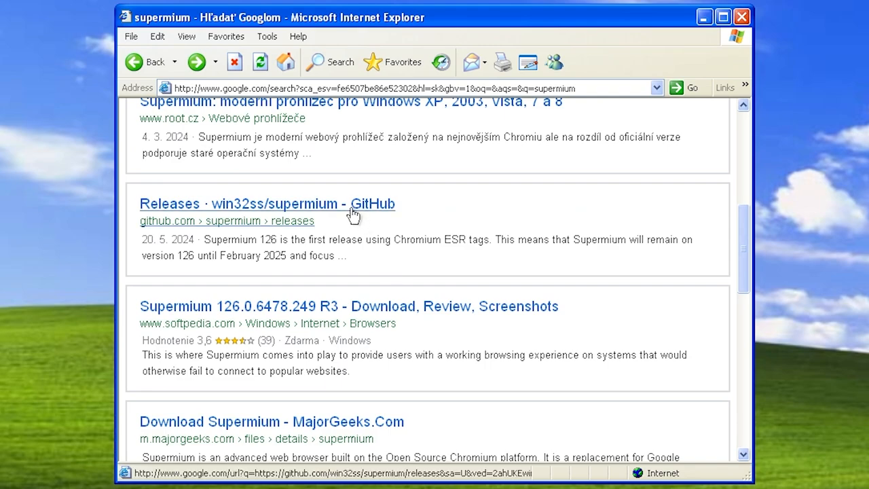
type("the")
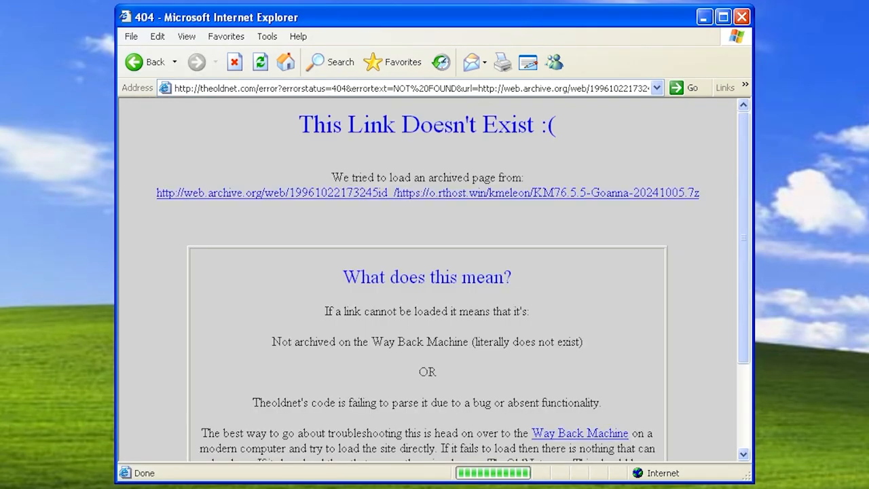
left_click(499, 272)
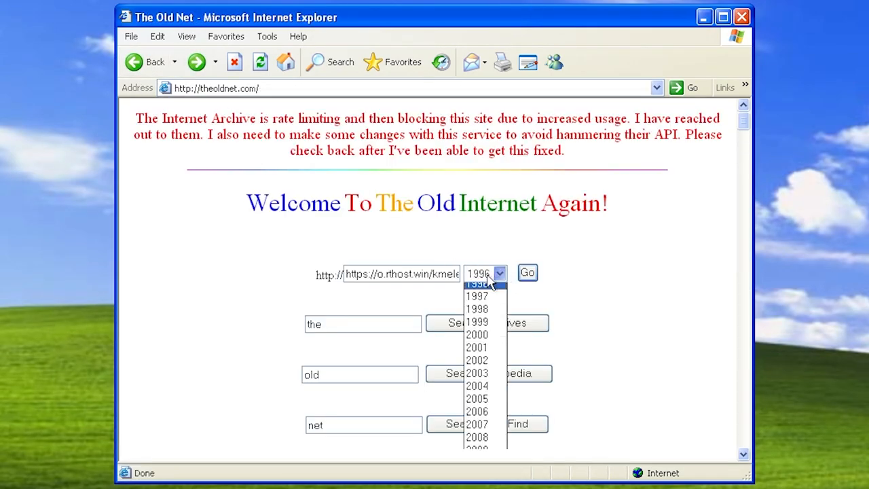
left_click(478, 450)
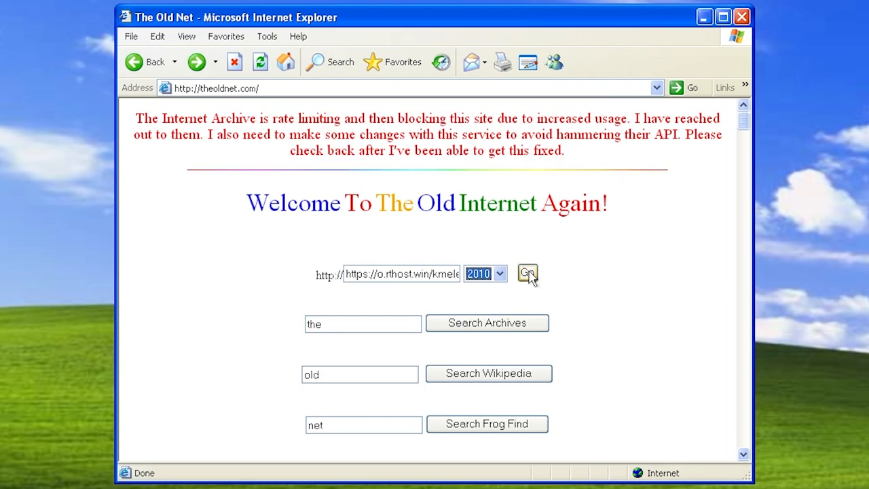
left_click(527, 274)
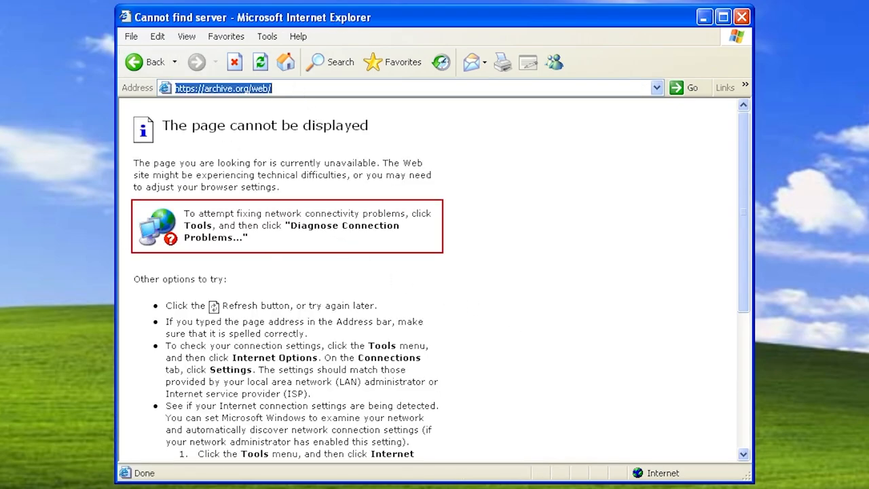
left_click(266, 35)
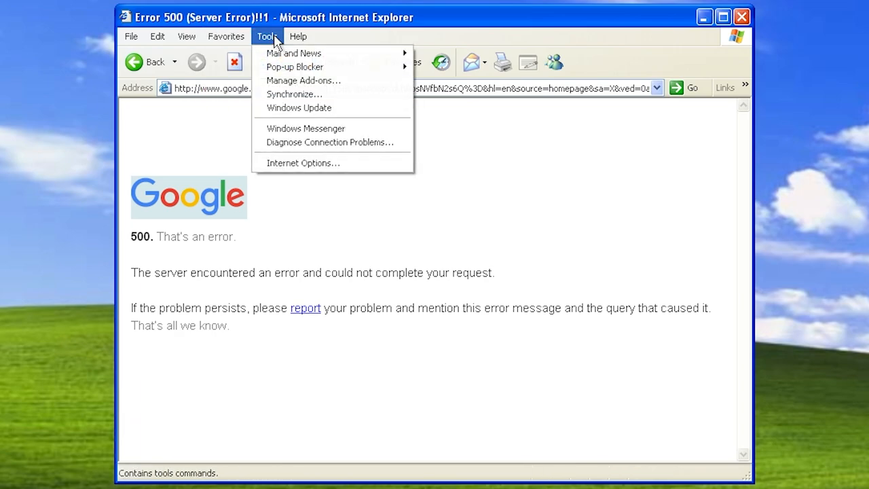
mouse_move(298, 109)
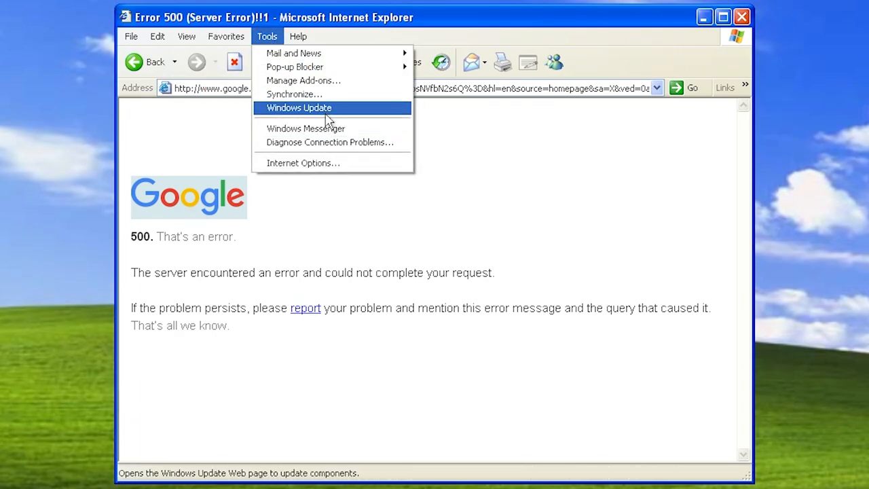
left_click(299, 107)
type("chrome")
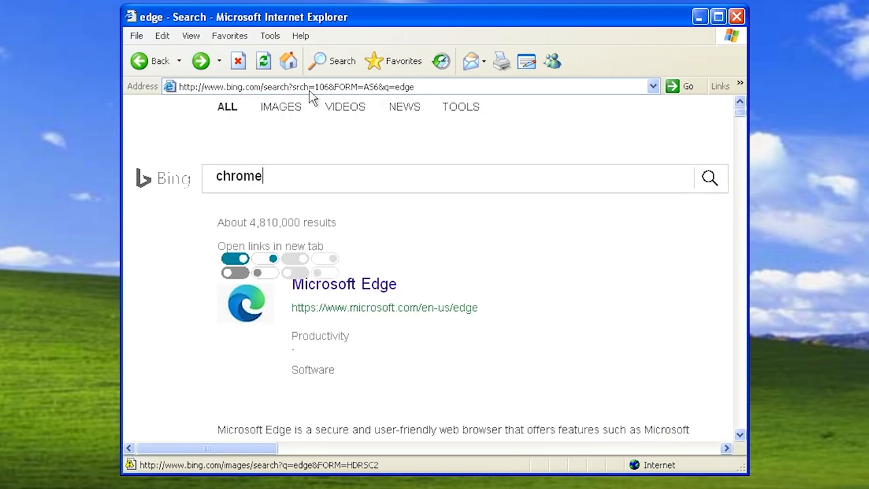
- Search Bing for chrome, go to theoldnet.com and choose 2010 as the archive year
key("Return")
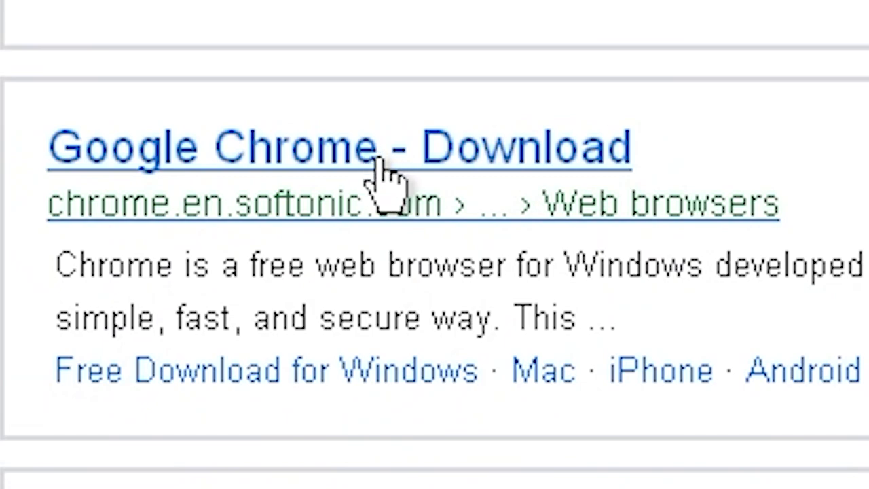
mouse_move(476, 204)
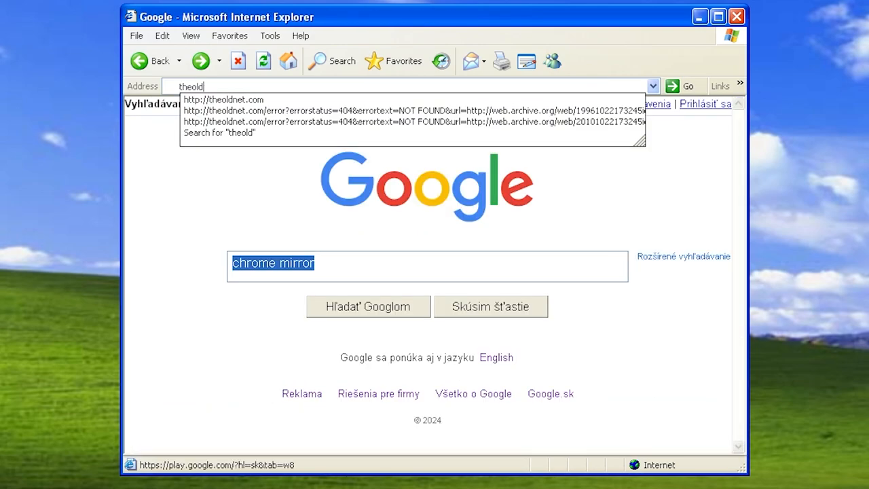
left_click(223, 99)
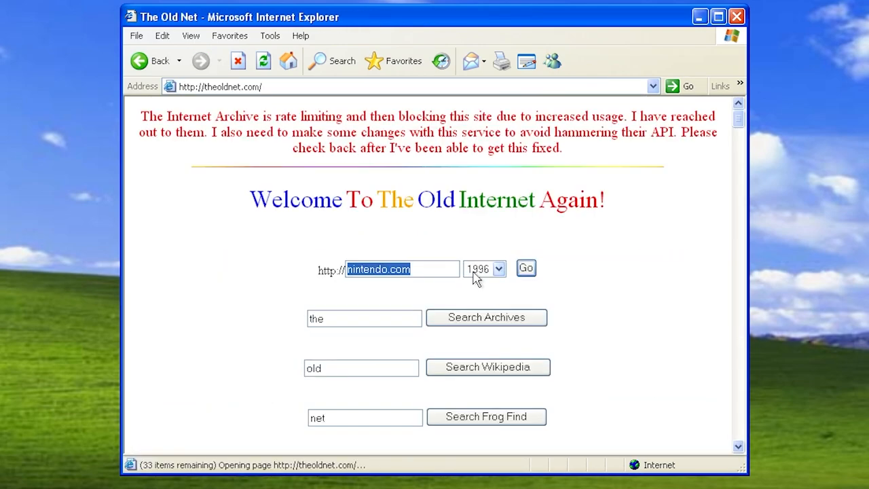
left_click(498, 268)
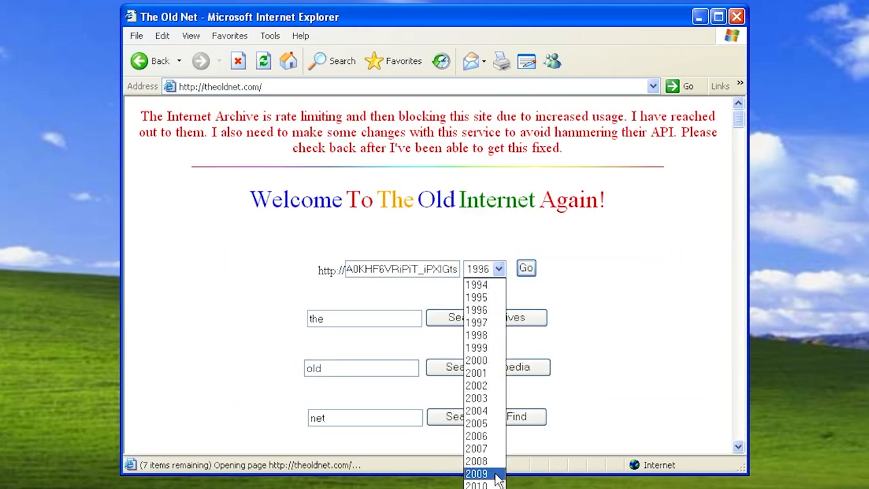
left_click(476, 484)
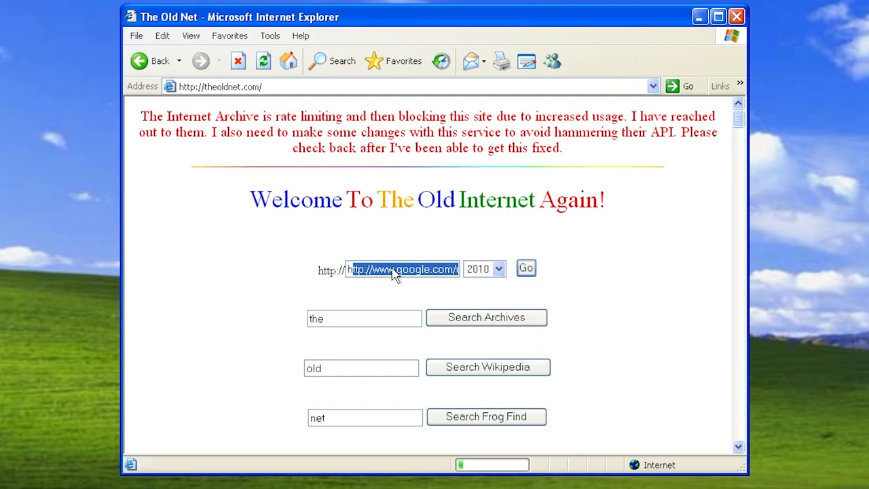
left_click(527, 268)
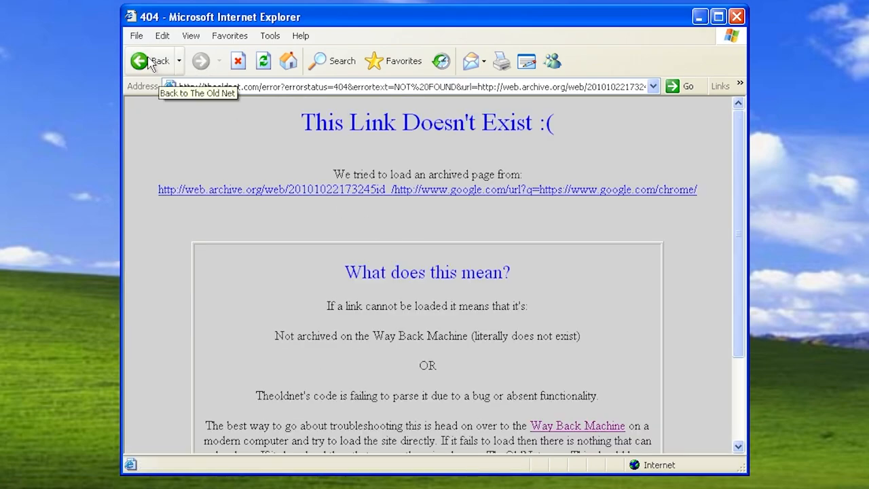
left_click(138, 61)
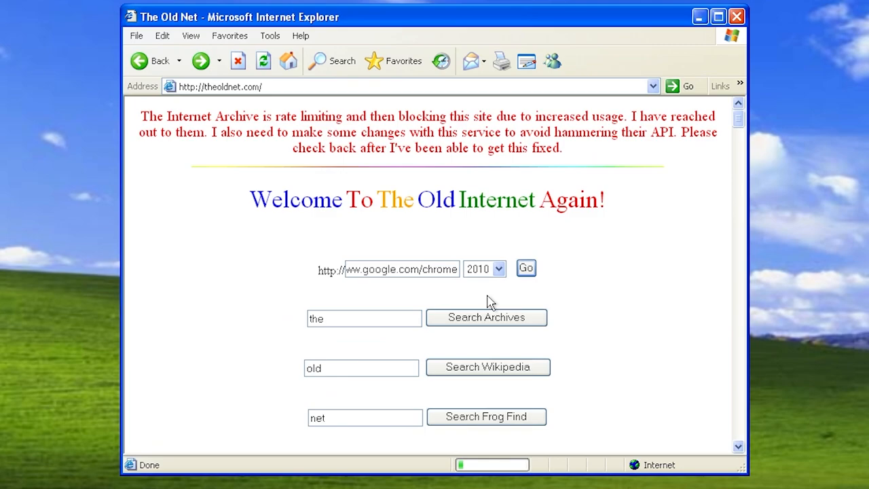
- Load the 2010 archive of google.com/chrome and start the Chrome download, reaching a 404 terms page
left_click(527, 267)
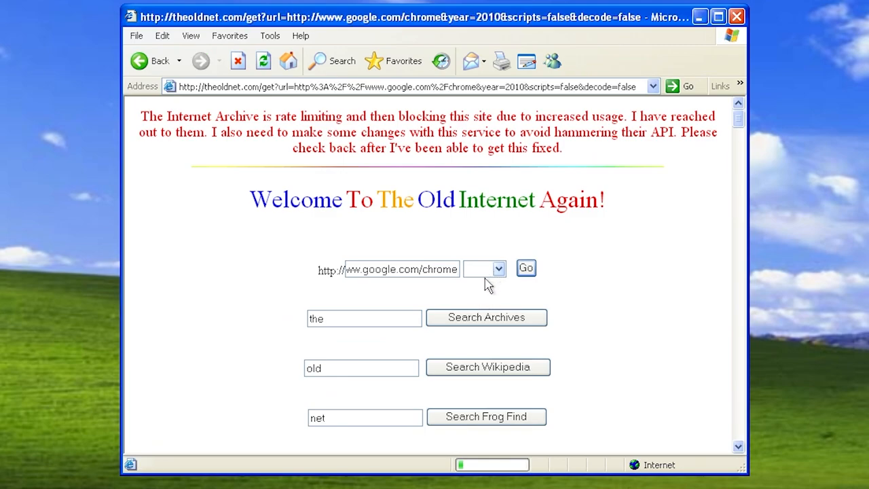
mouse_move(486, 305)
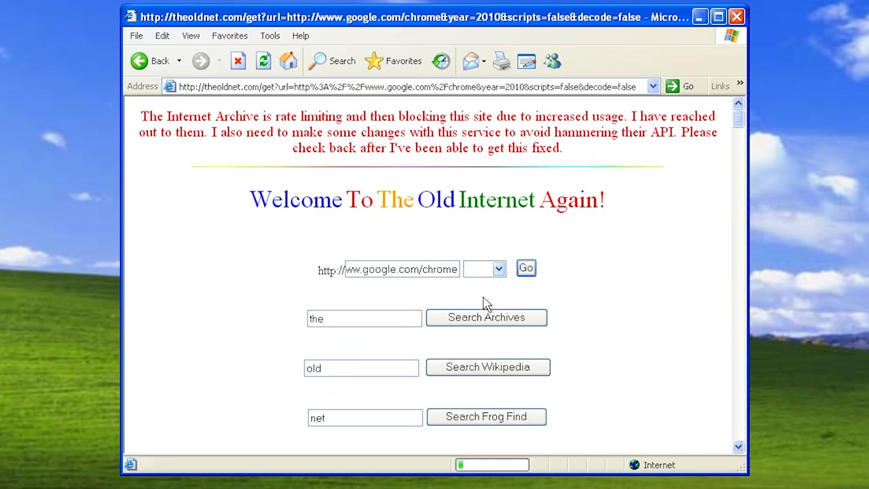
left_click(525, 268)
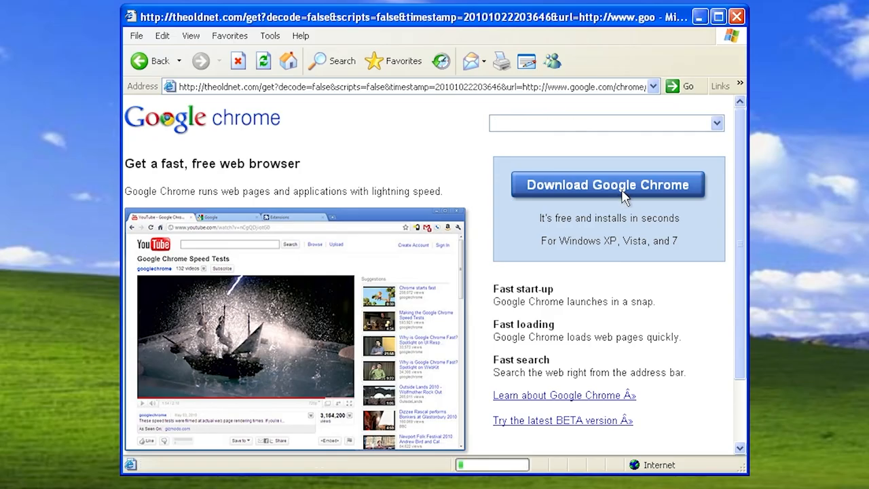
left_click(605, 184)
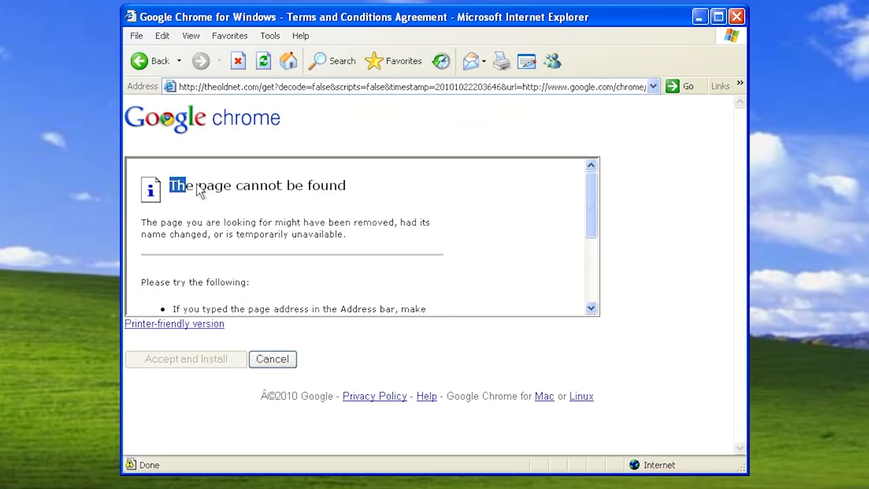
scroll("down", 3)
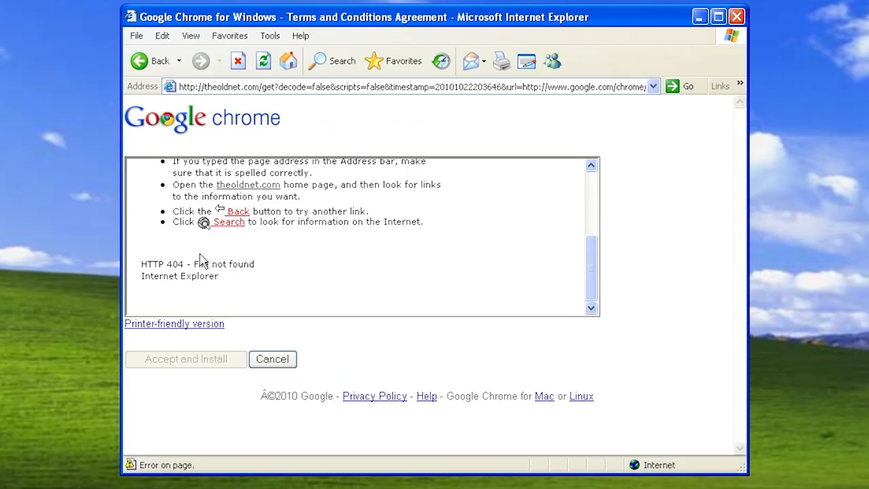
scroll("up", 3)
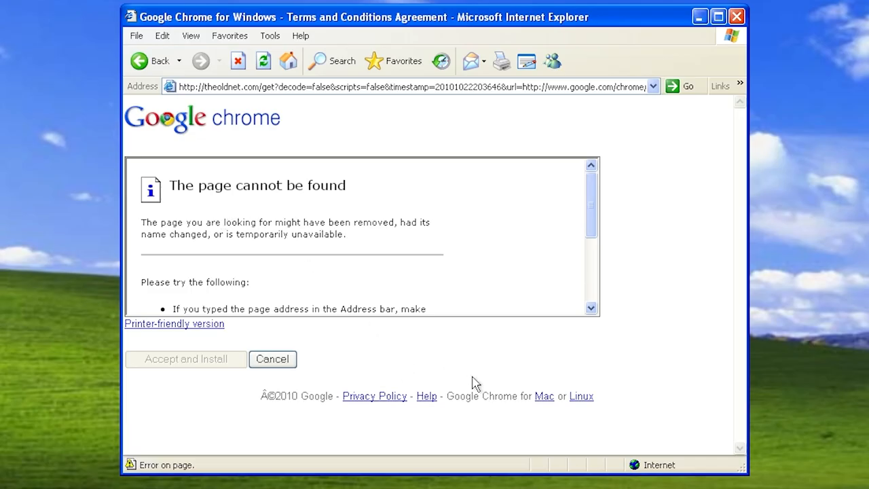
scroll("down", 3)
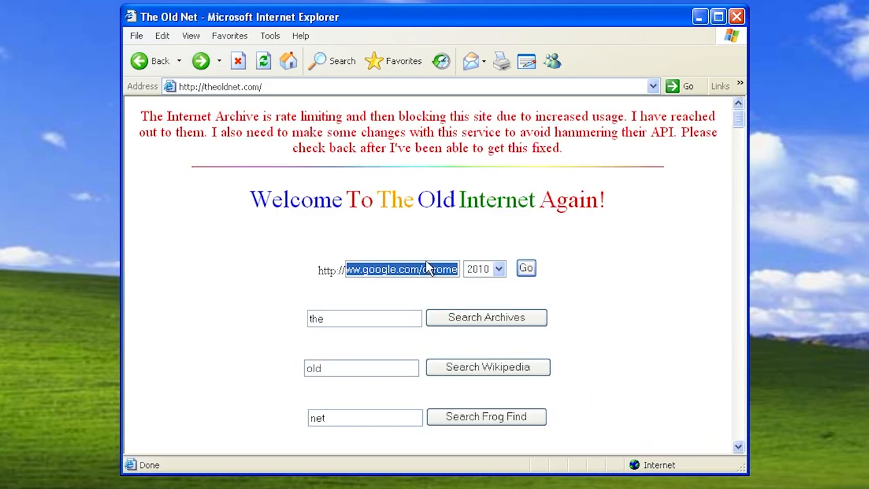
- Request the 2010 archive of mozilla.org/firefox on The Old Net
type("mozilla.org/")
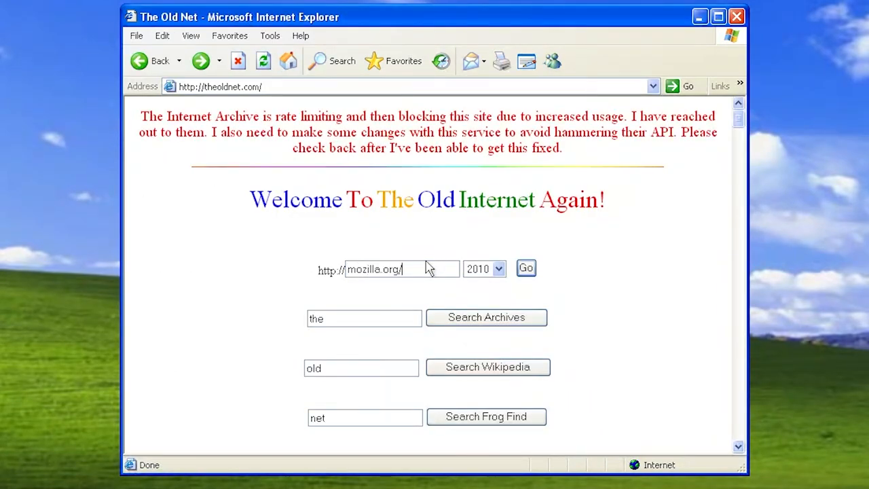
type("firefox")
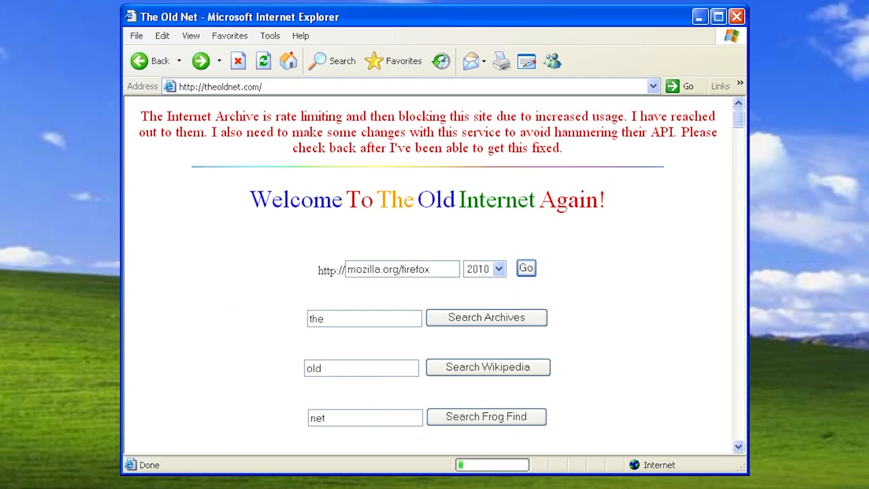
triple_click(402, 268)
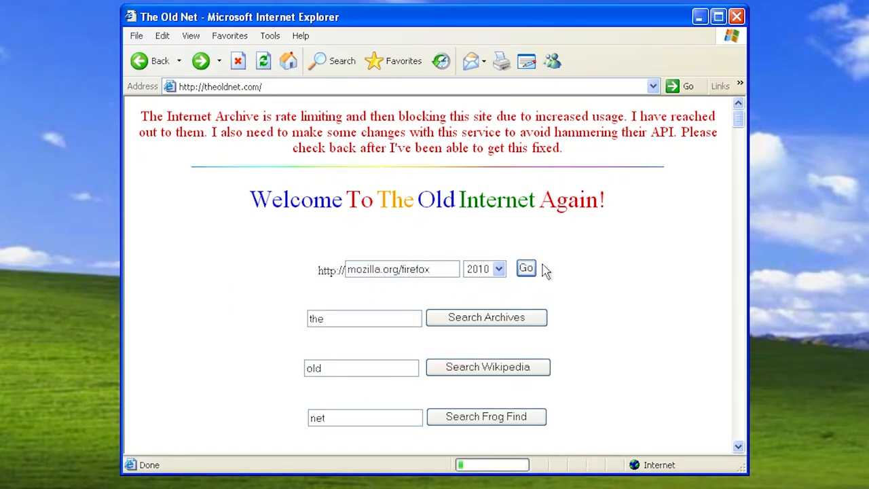
left_click(526, 268)
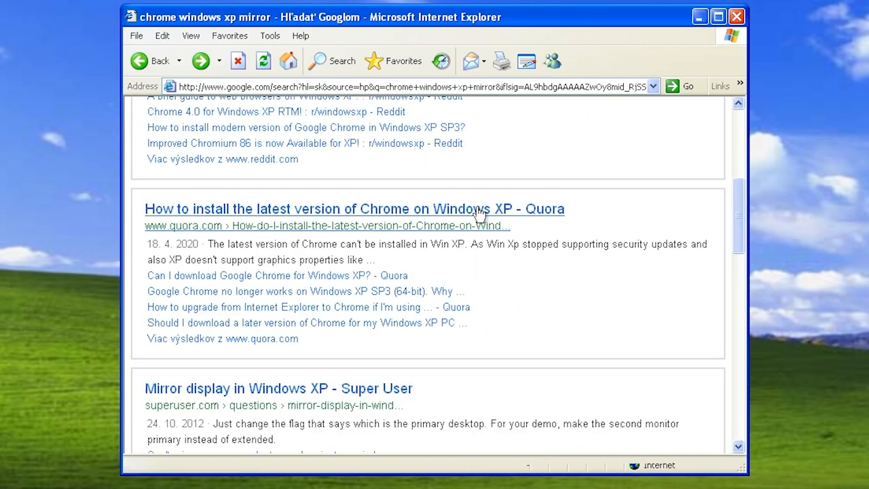
- Scroll the Google results for Windows XP browsers and open the Slimjet result
scroll("down", 3)
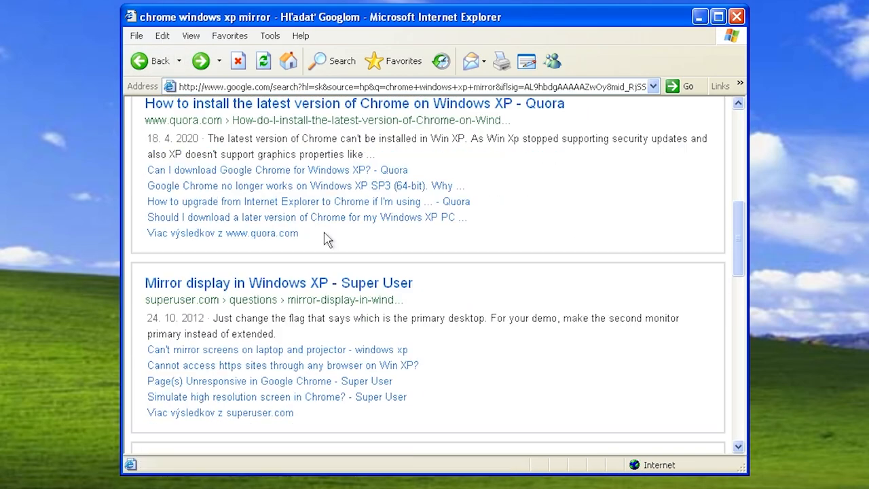
scroll("down", 3)
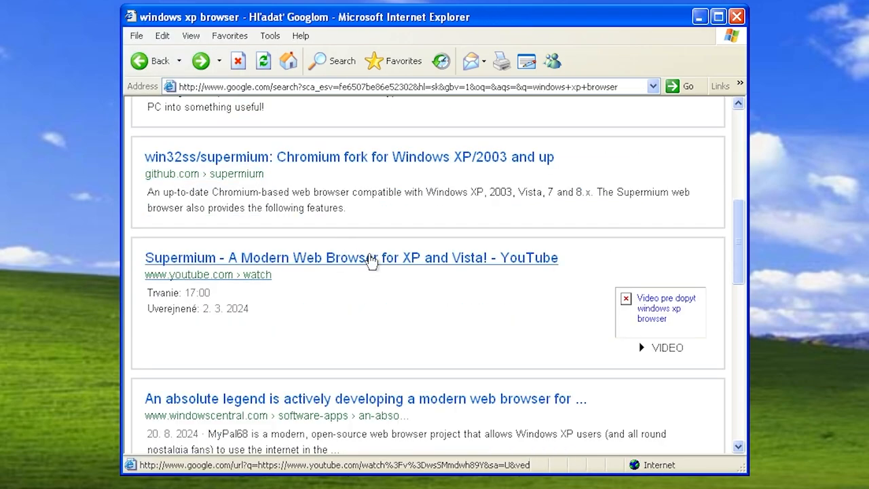
scroll("down", 3)
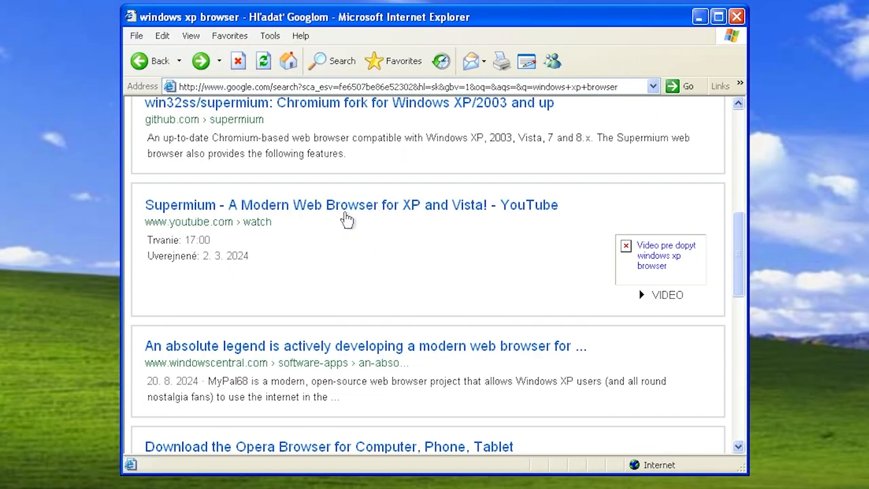
scroll("down", 3)
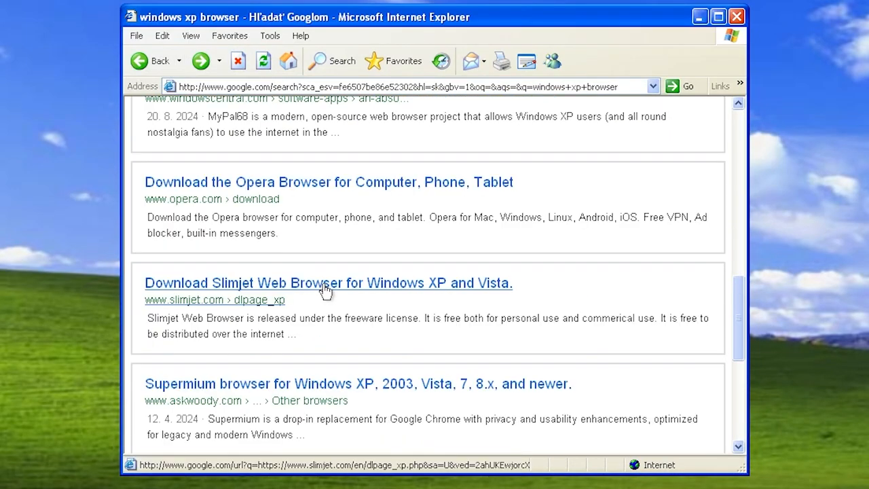
left_click(329, 282)
type("chrome")
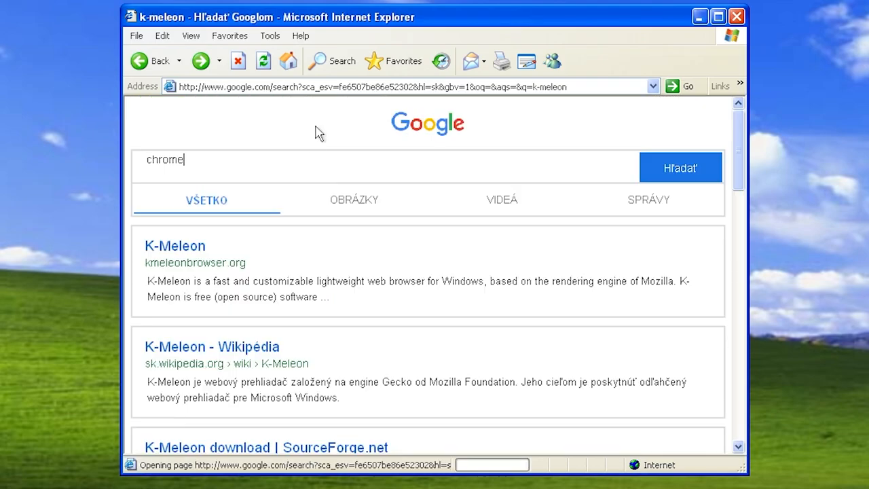
- Run the Google search for chrome and scroll its results
left_click(680, 167)
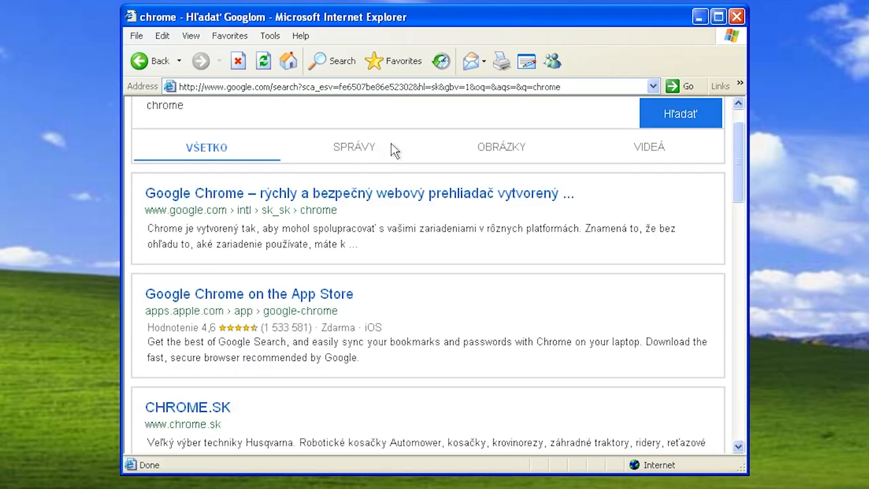
scroll("down", 3)
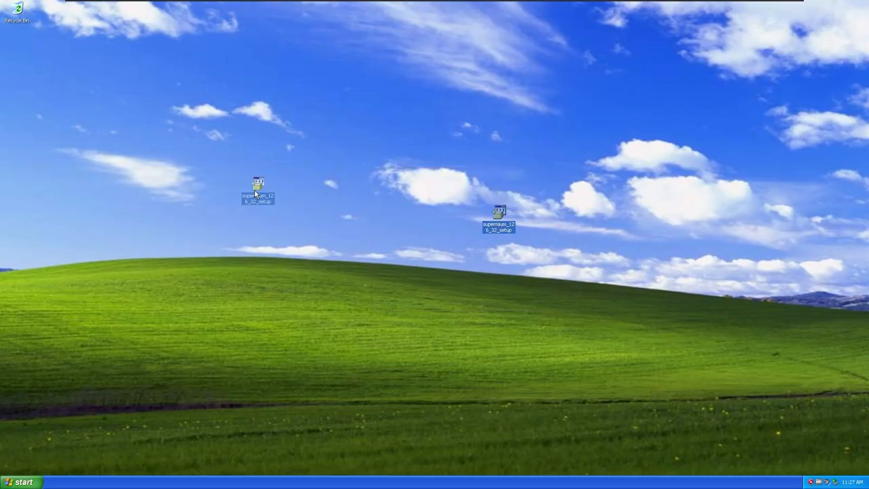
left_click_drag(257, 190, 190, 147)
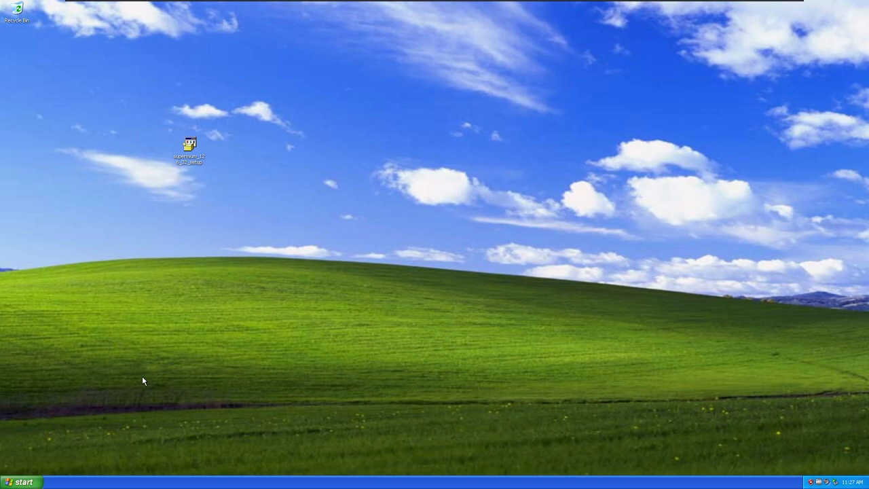
mouse_move(133, 222)
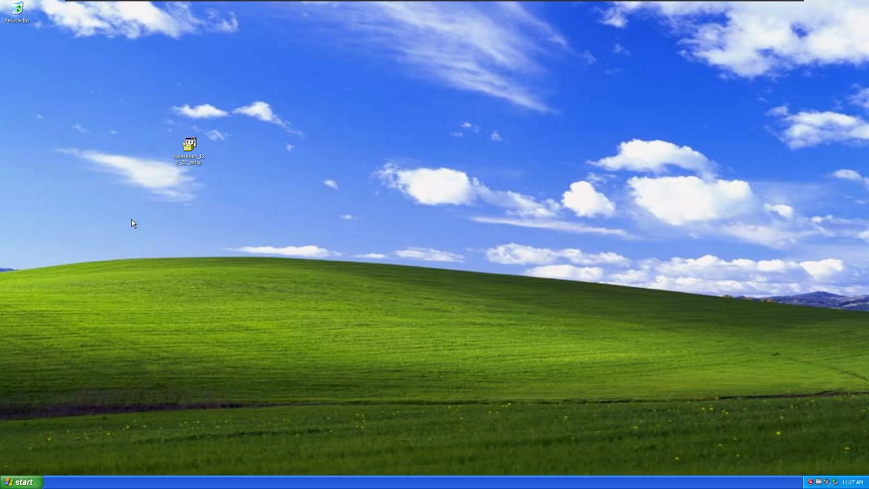
left_click_drag(133, 223, 247, 108)
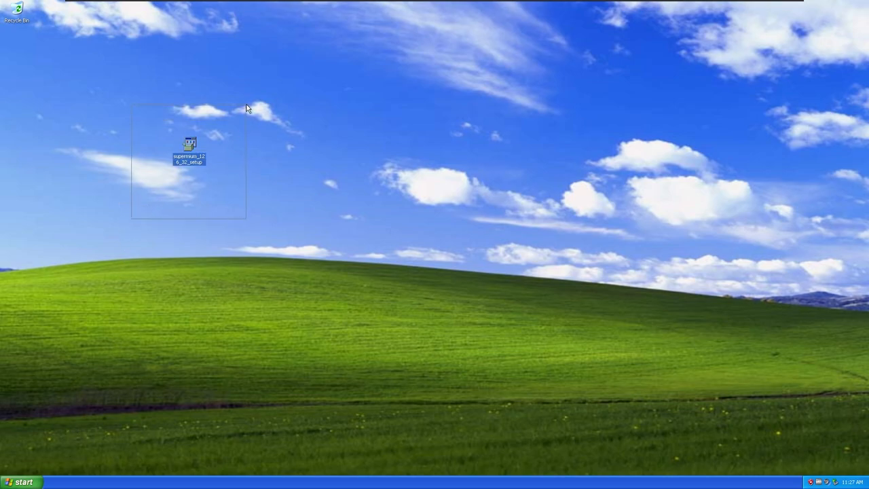
left_click(223, 122)
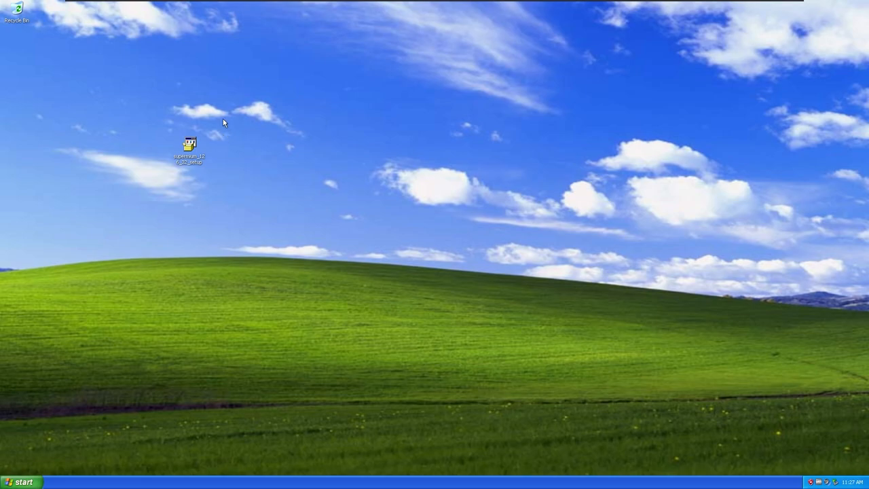
mouse_move(190, 146)
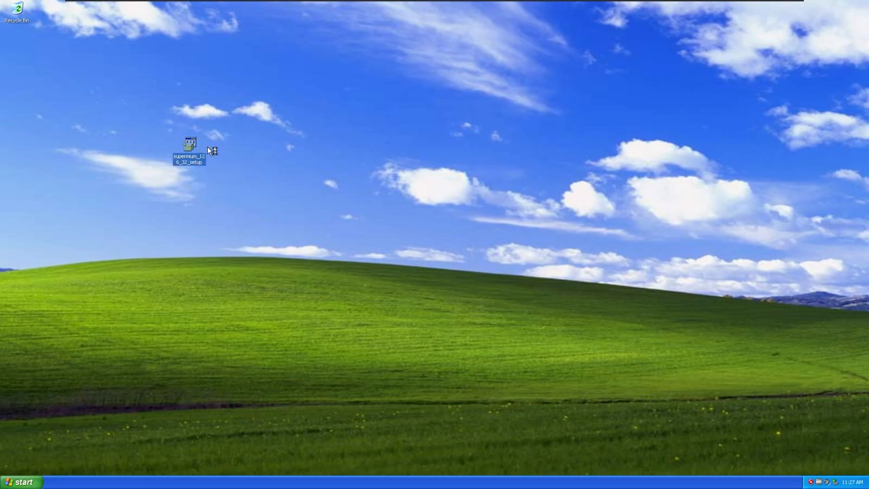
double_click(188, 144)
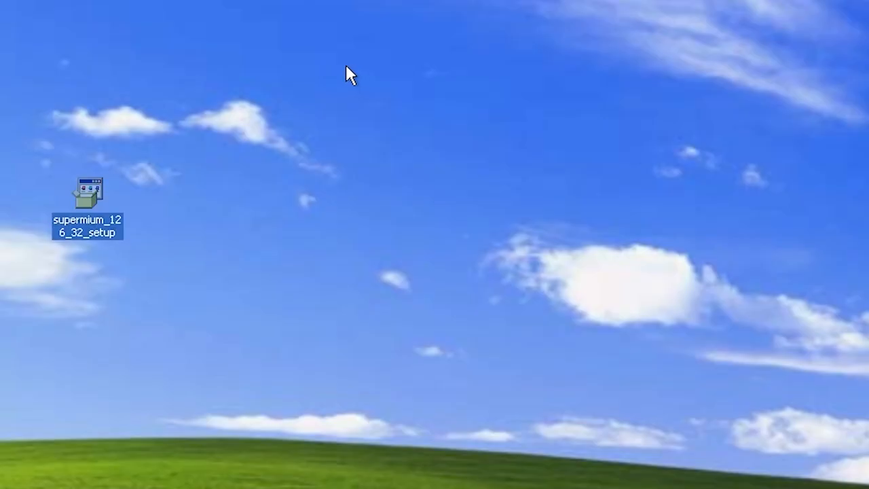
- Launch Supermium Setup, tick Noto Emoji font and shortcuts, and start the installation
double_click(87, 197)
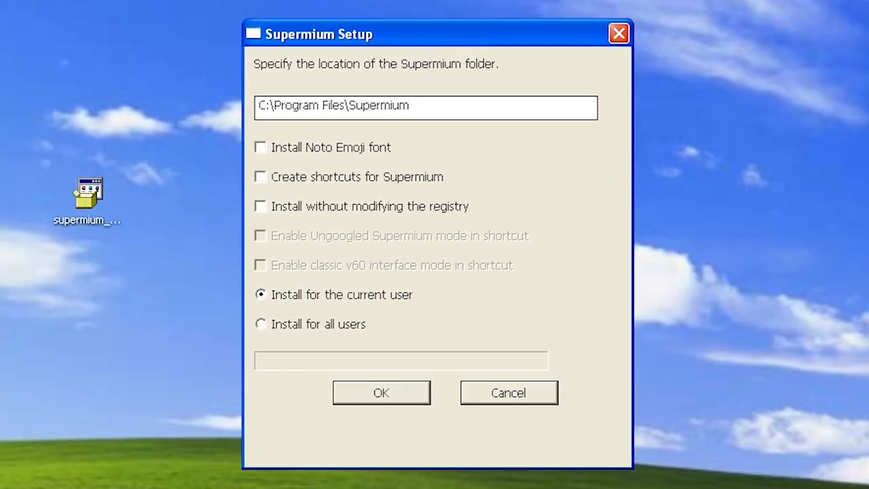
left_click(260, 146)
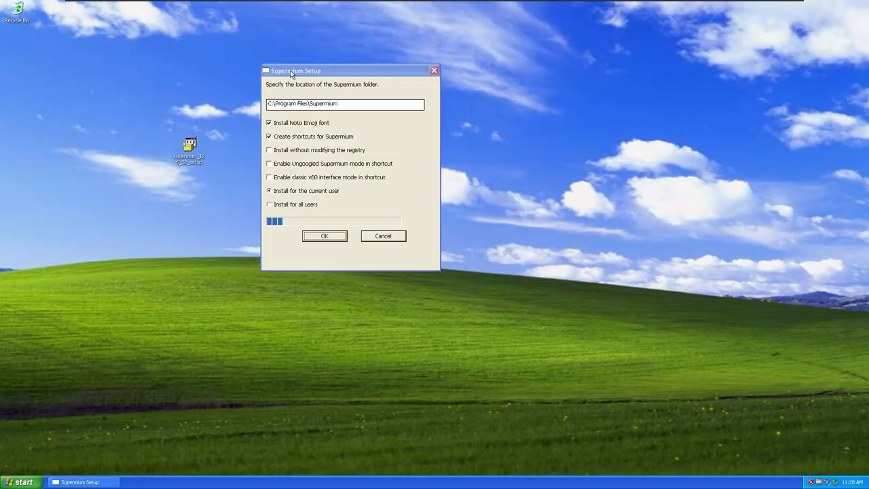
left_click_drag(291, 71, 400, 96)
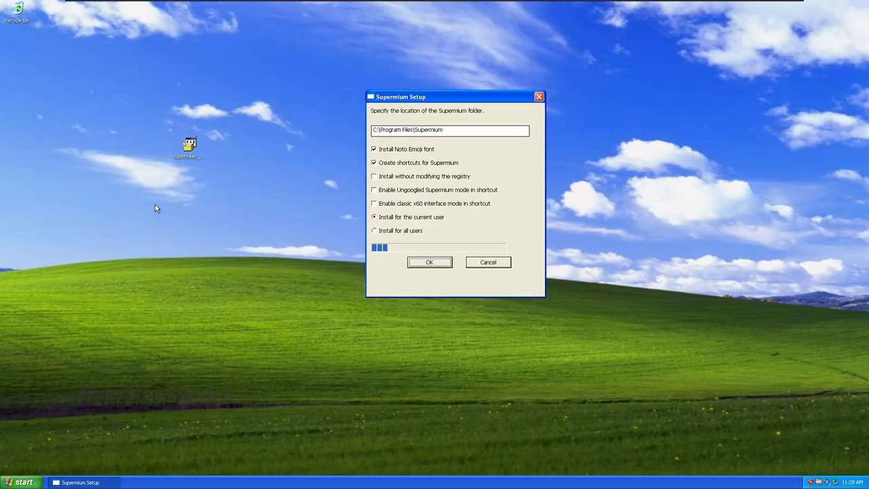
left_click(21, 480)
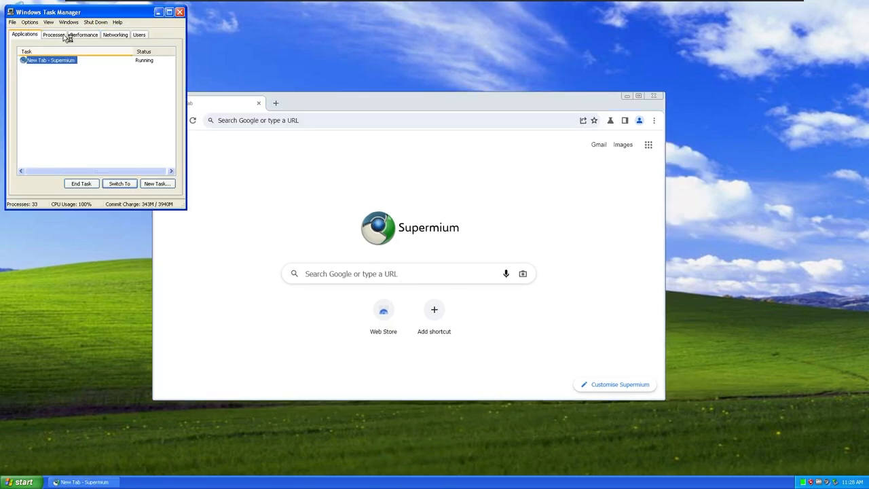
- Switch Task Manager to the Performance graphs showing CPU usage at 100%
left_click(81, 35)
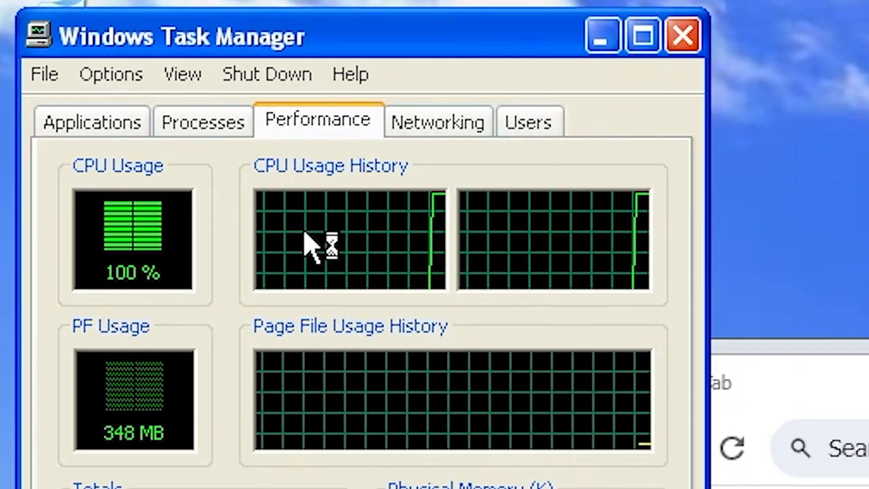
mouse_move(129, 292)
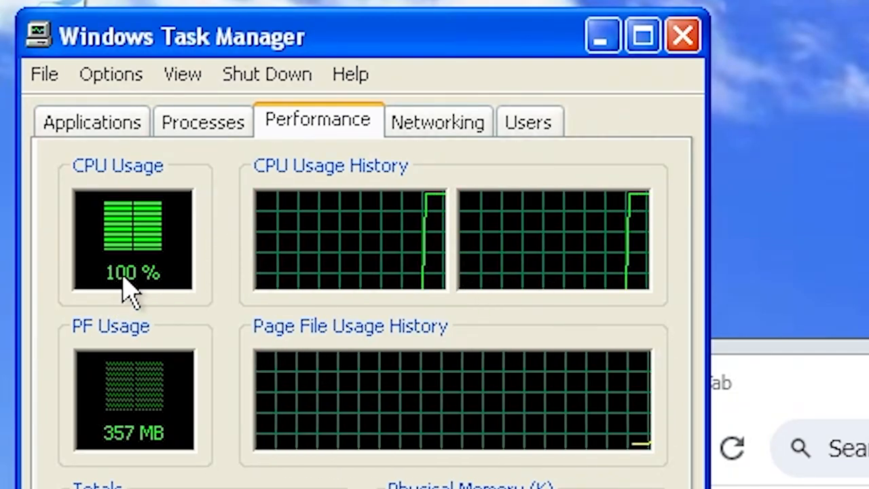
mouse_move(272, 52)
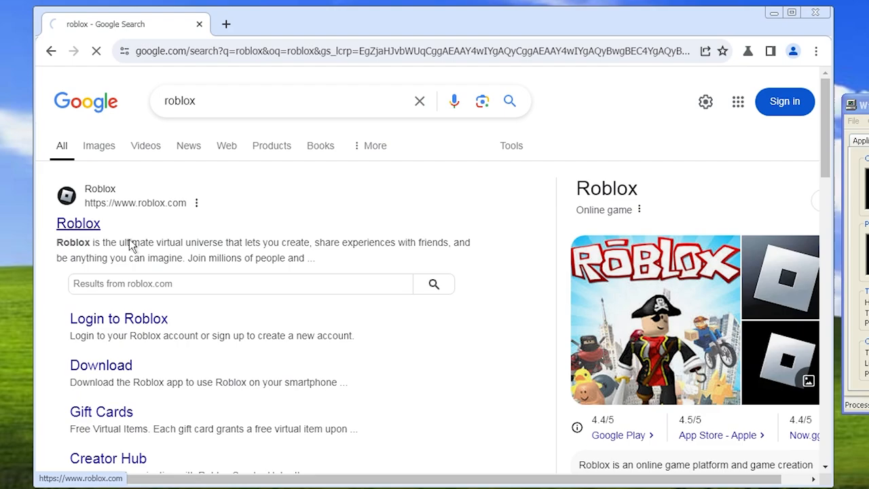
- Reach the Roblox sign-up form and fill it with an April birthday and a suggested available username
left_click(79, 222)
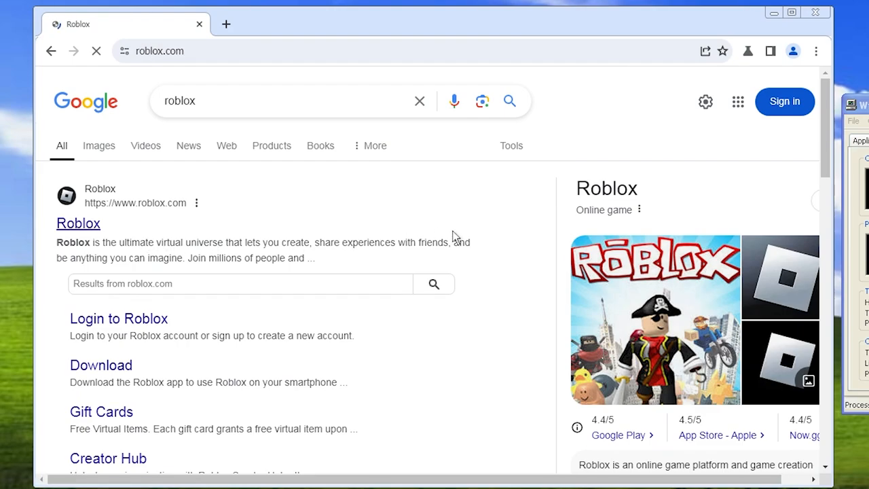
left_click(78, 222)
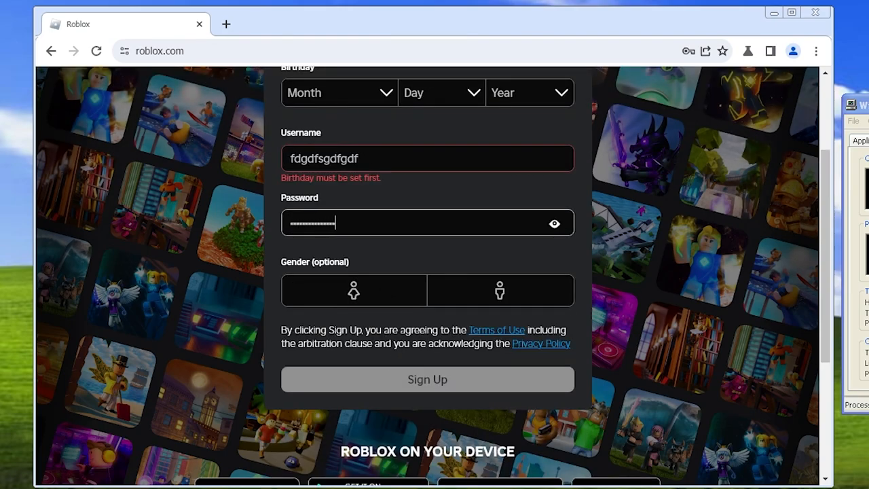
left_click(338, 92)
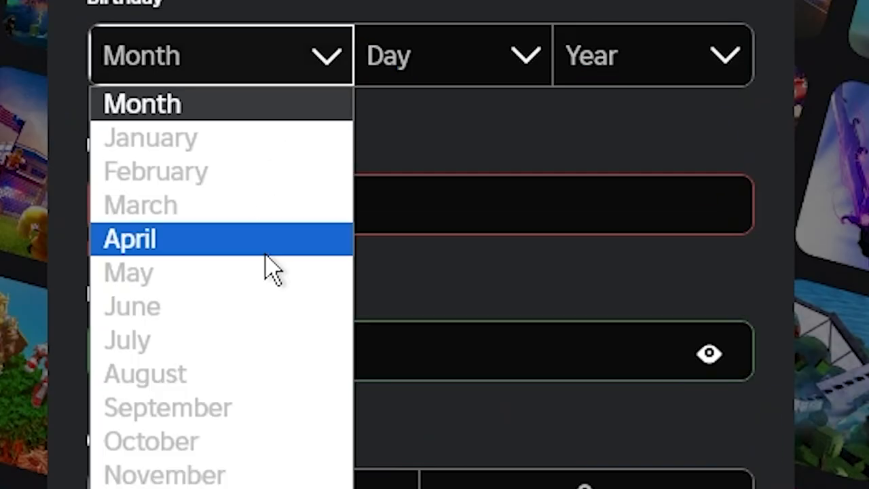
left_click(129, 239)
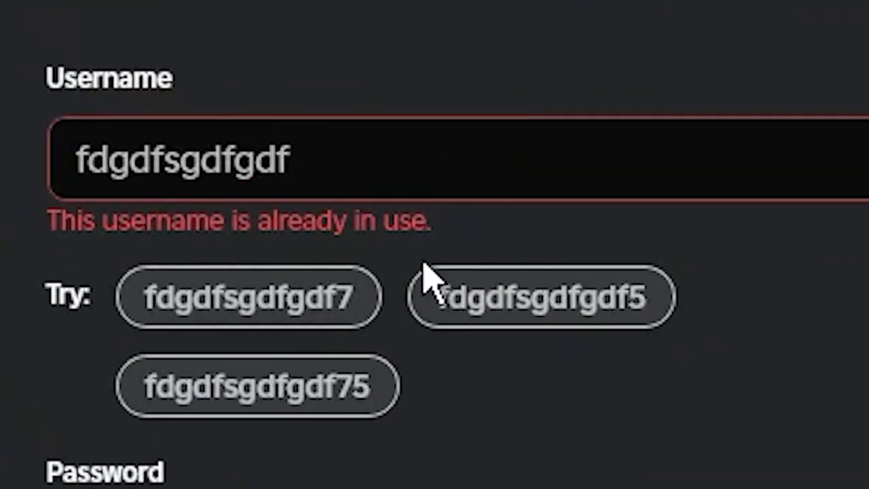
left_click(247, 296)
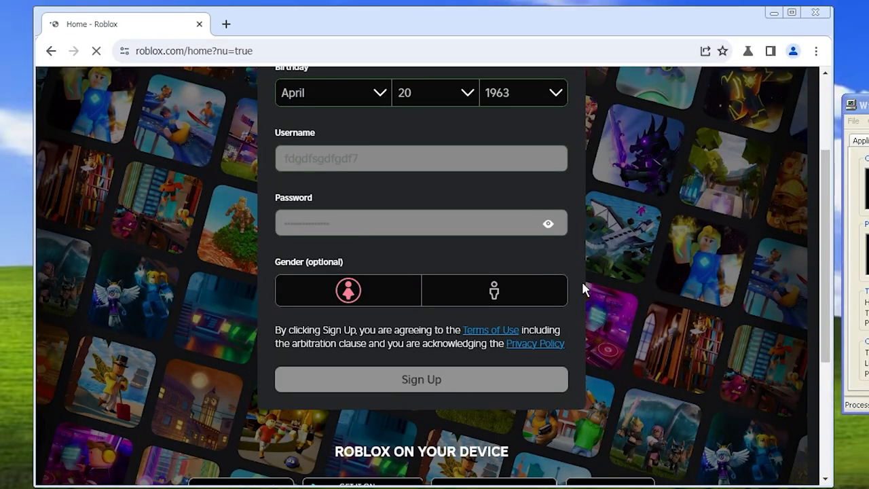
- Submit the sign-up, then launch Really Easy Obby! from the home page with Play
left_click(421, 379)
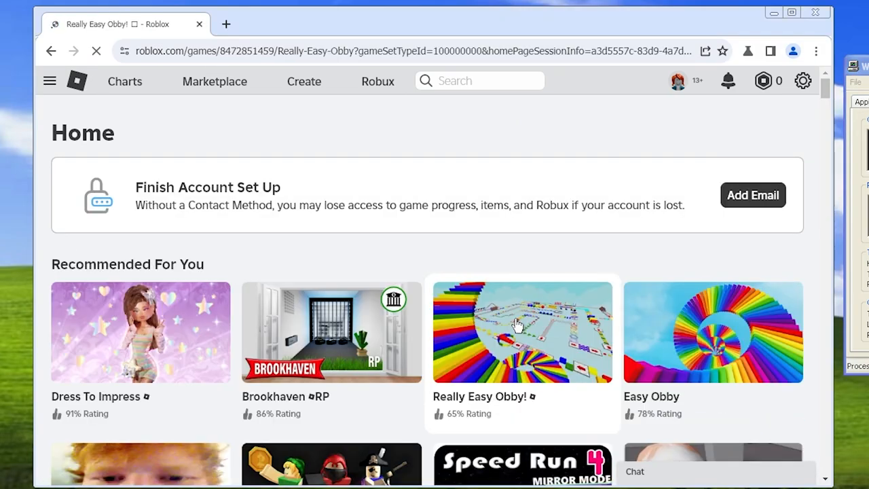
left_click(521, 331)
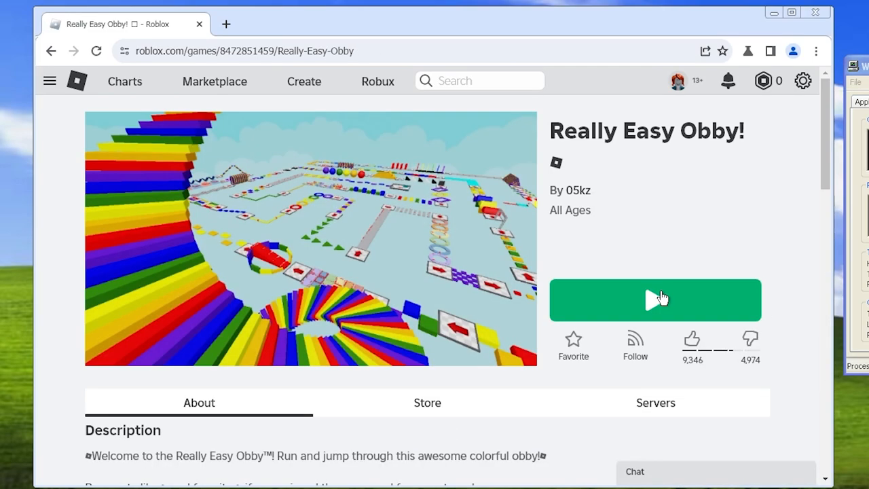
left_click(654, 300)
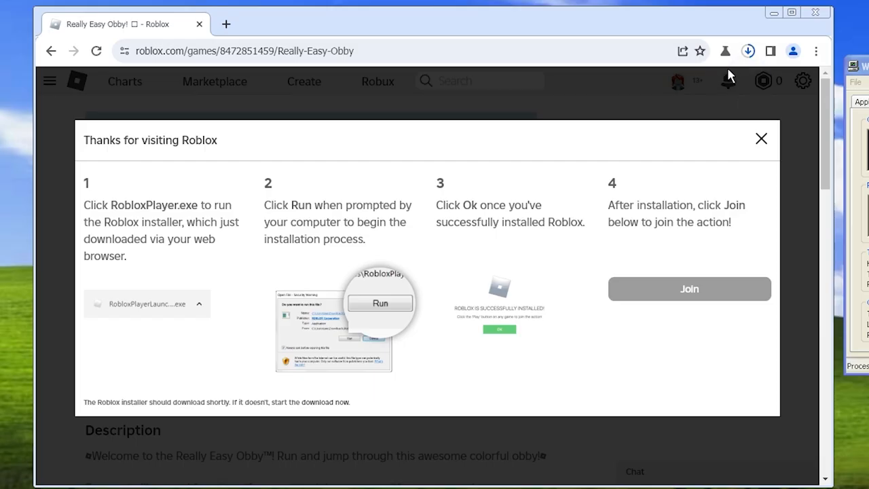
- Run the downloaded RobloxPlayerLauncher, dismissing the chrome.exe memory error and retrying
left_click(746, 50)
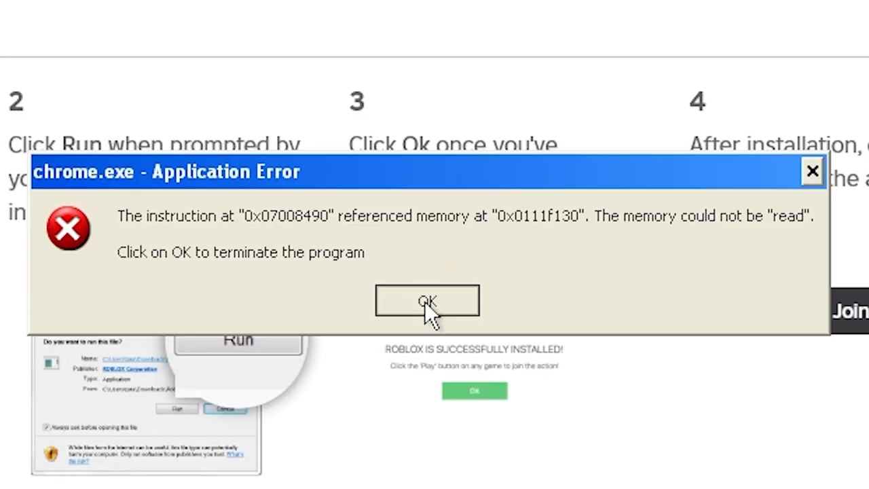
left_click(426, 302)
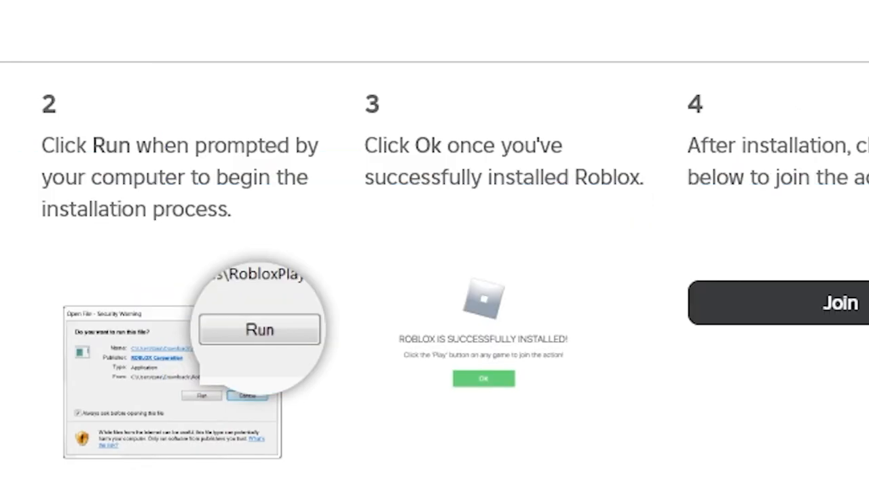
left_click(747, 51)
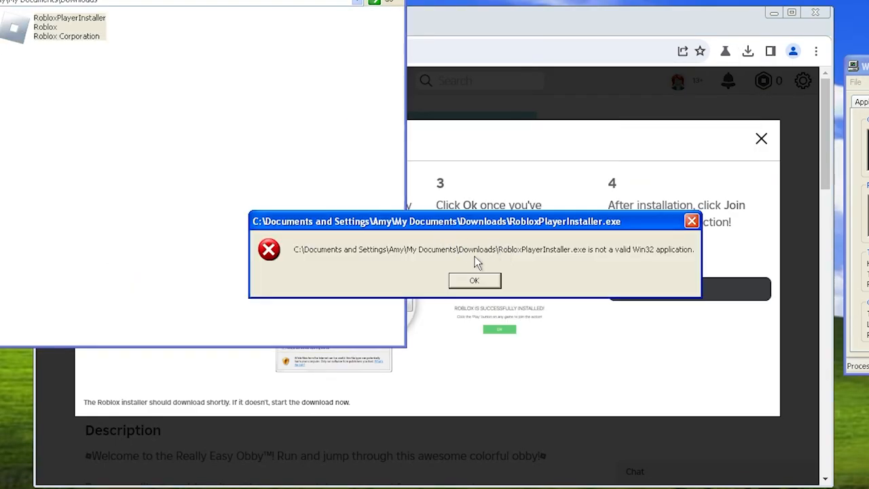
- Check the invalid RobloxPlayerInstaller's properties, delete it to the Recycle Bin, and start searching bluestacks
left_click(474, 280)
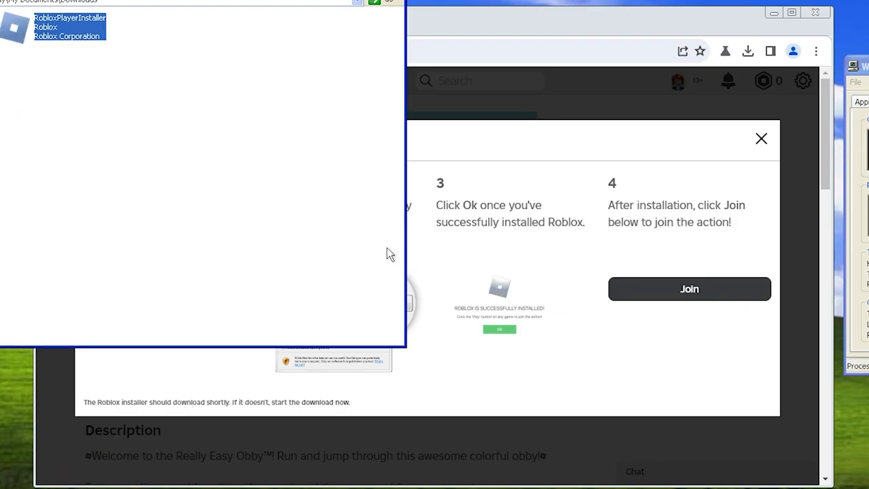
right_click(68, 24)
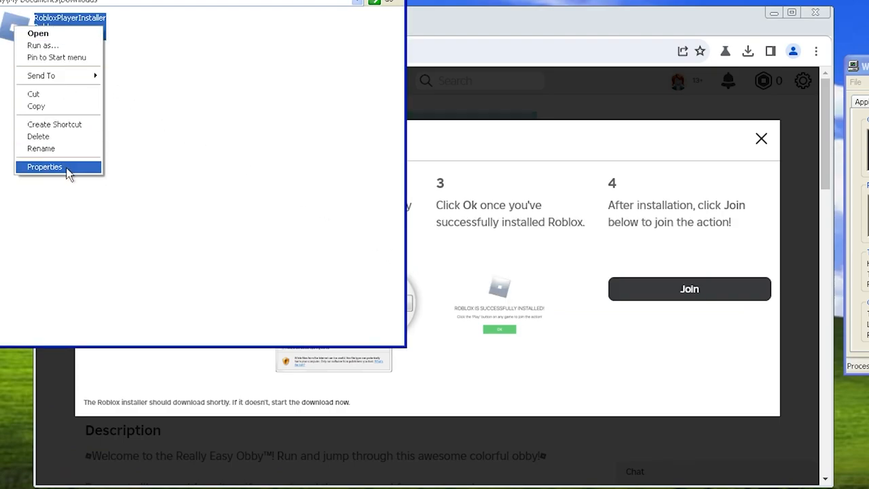
left_click(43, 165)
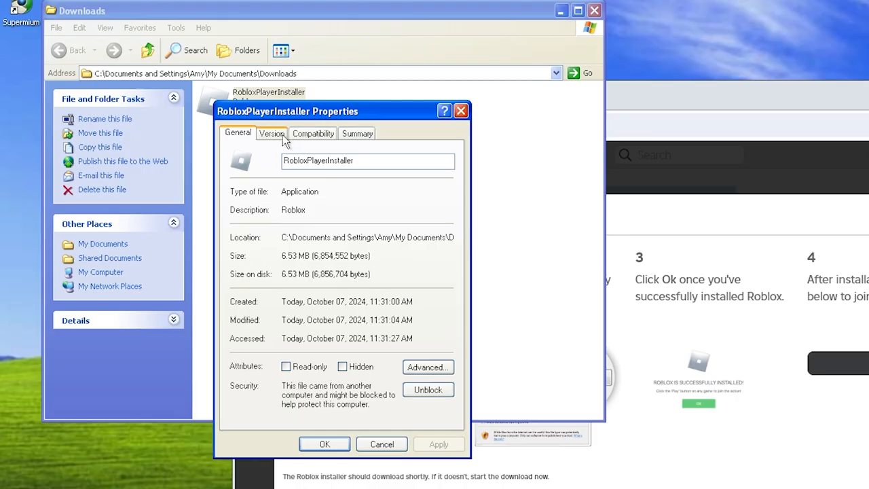
left_click(312, 133)
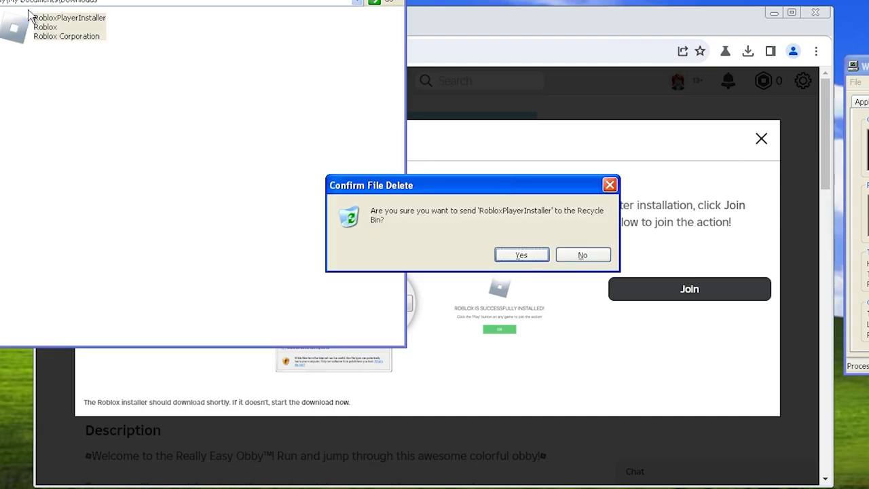
left_click(521, 255)
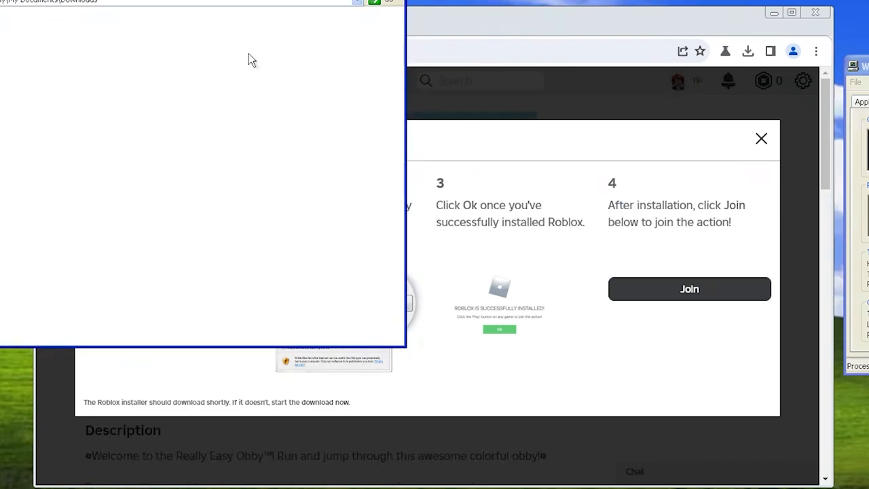
type("bluesrt")
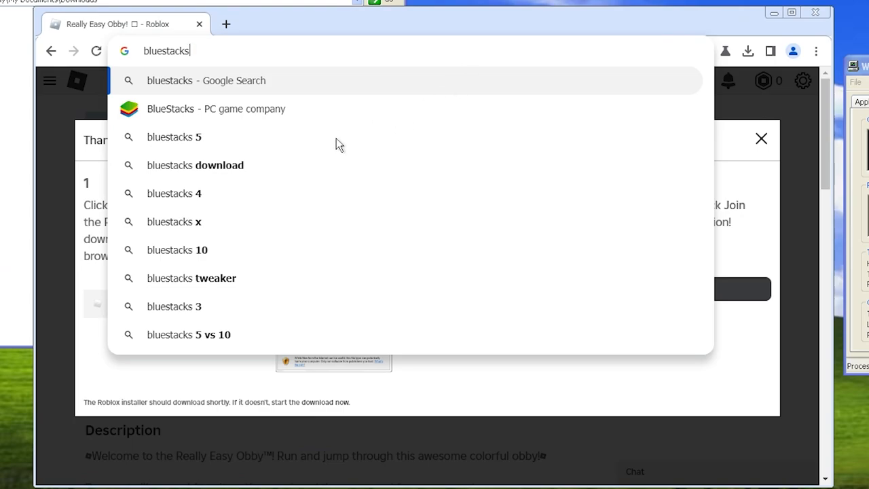
- Search Google for 'bluestacks download' and reach the BlueStacks 5 App Player site
left_click(196, 166)
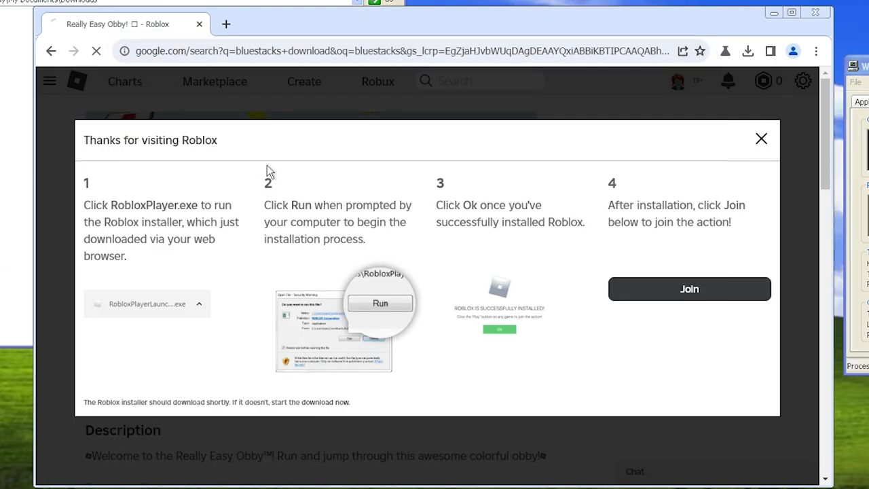
left_click(760, 138)
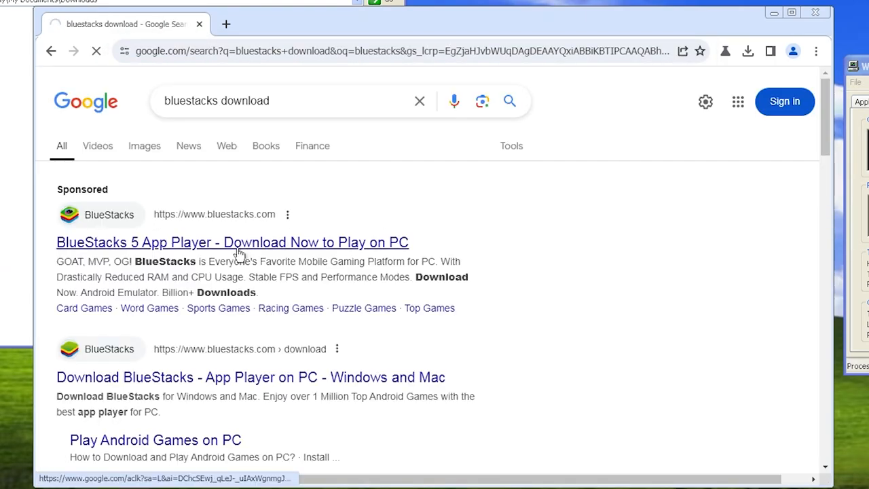
left_click(232, 242)
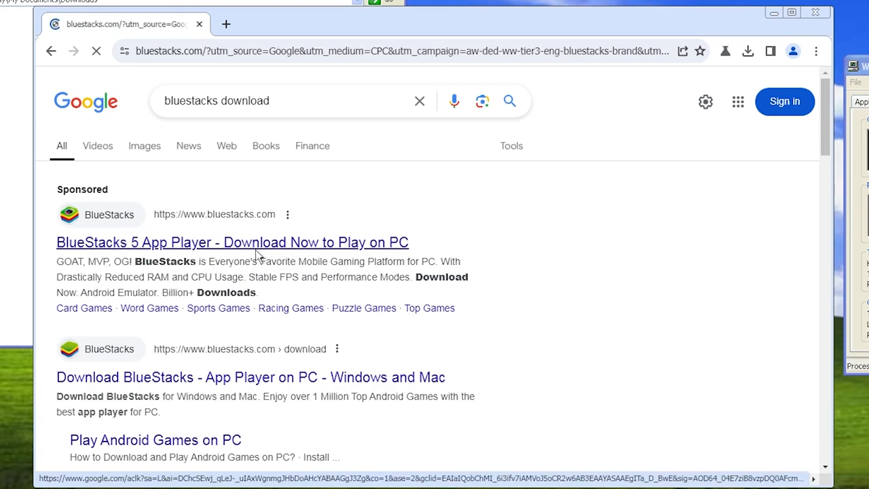
left_click(233, 241)
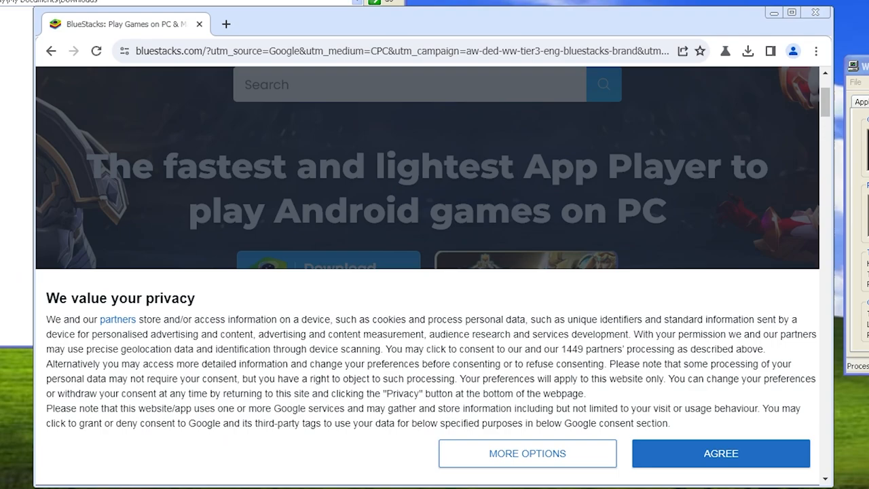
- Reject all tracking consent on the BlueStacks site and start the BlueStacks 10 download
left_click(527, 453)
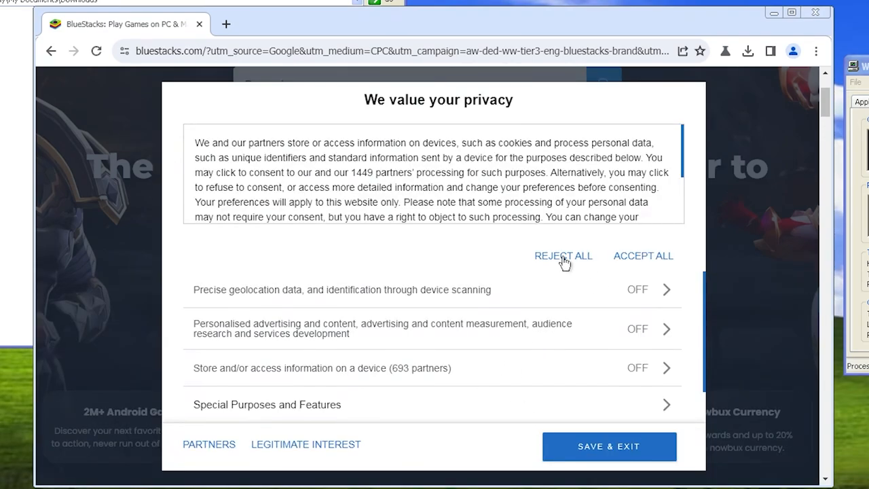
left_click(562, 255)
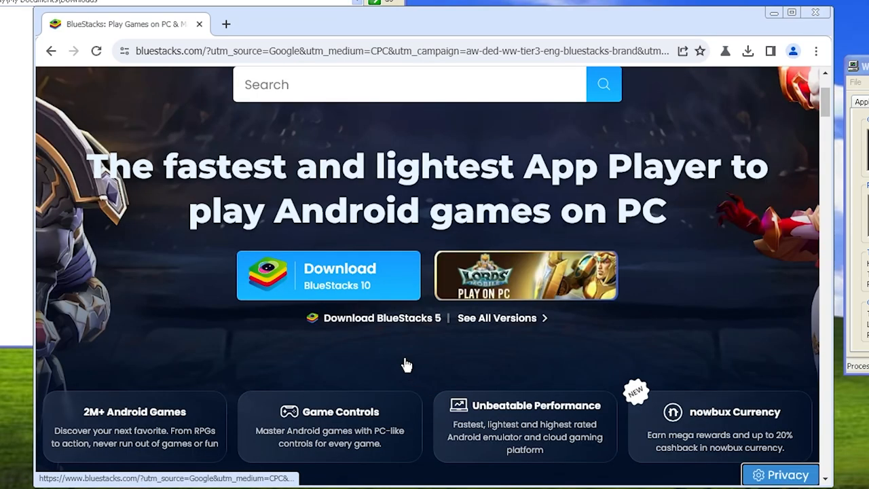
left_click(328, 274)
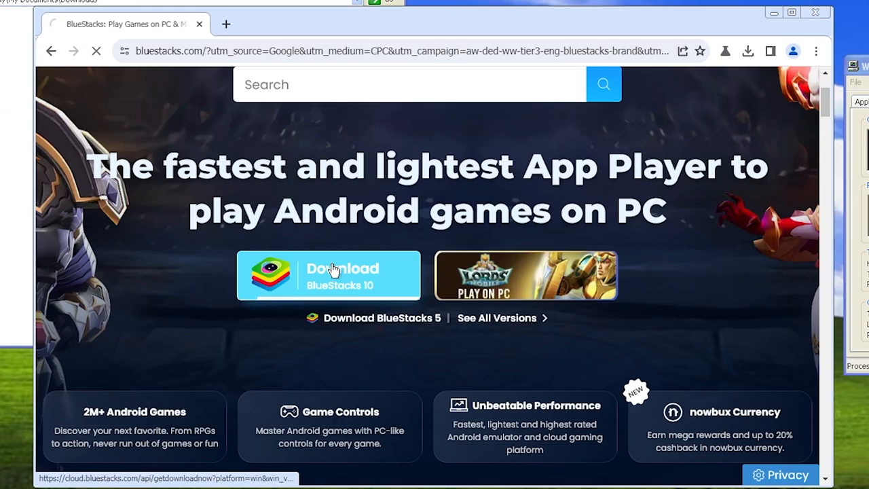
left_click(329, 274)
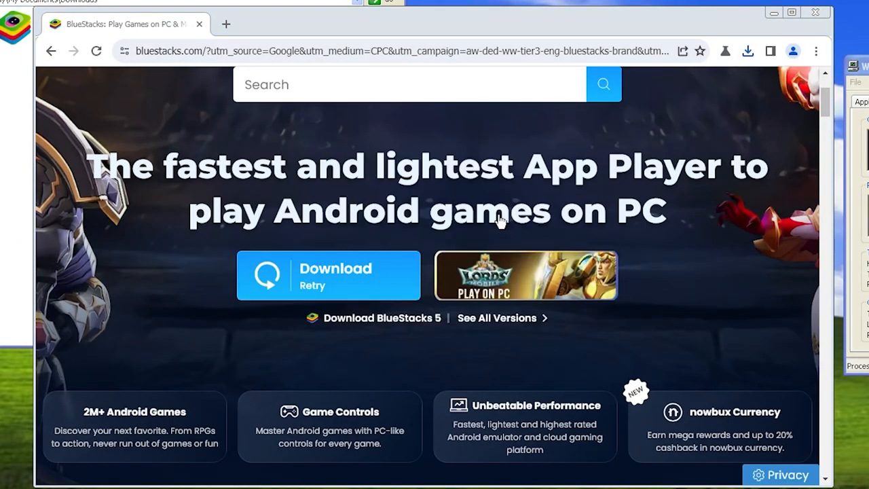
mouse_move(482, 292)
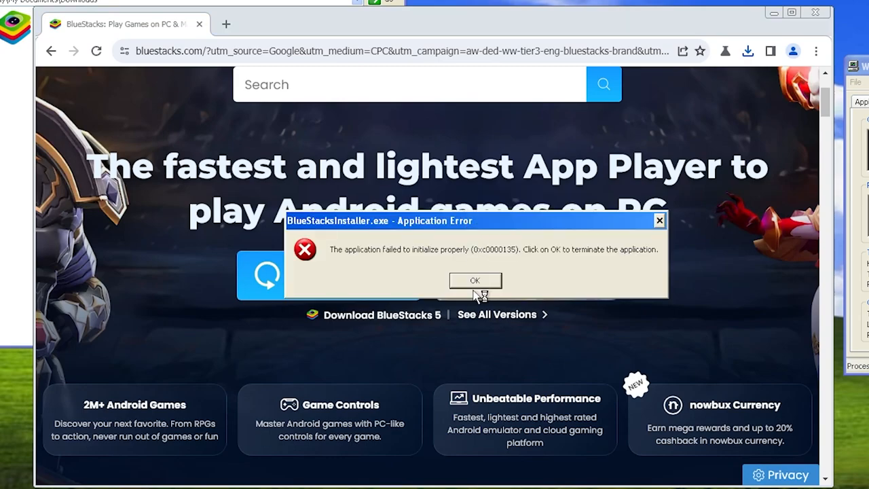
- Run the BlueStacks 5 and 4 Windows installers past the security warning, each ending in an initialization error
left_click(475, 280)
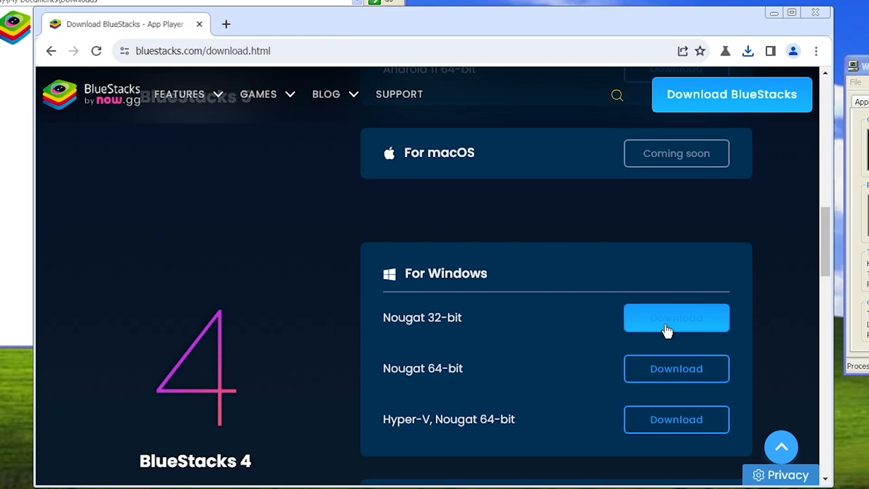
scroll("up", 3)
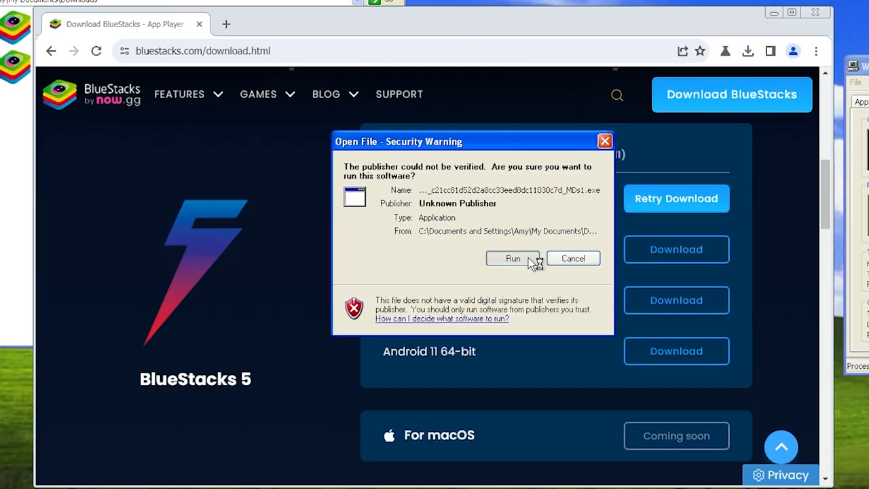
left_click(513, 258)
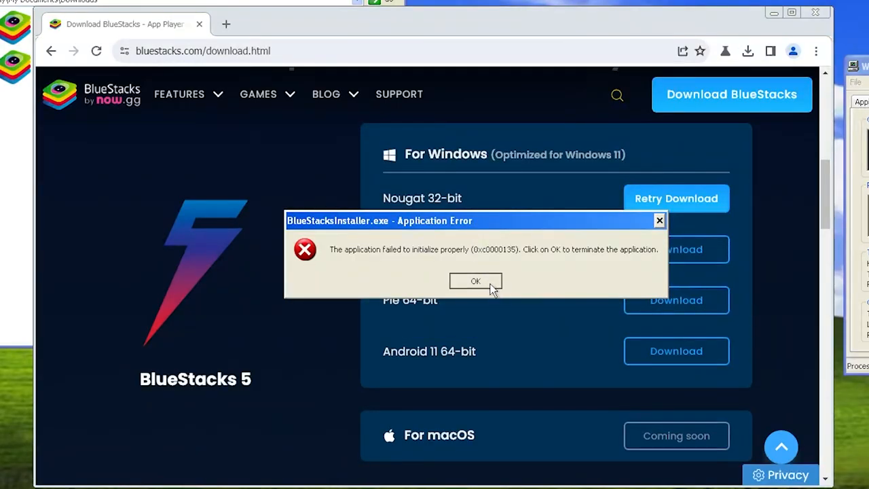
left_click(475, 281)
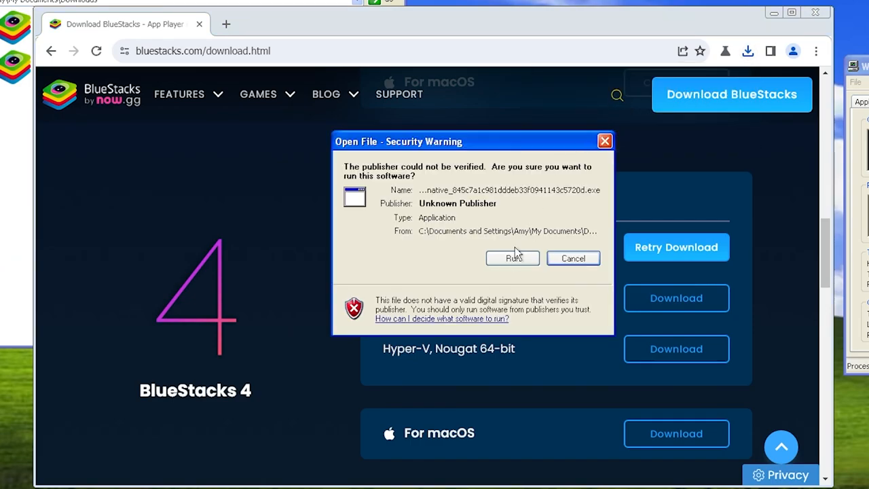
left_click(513, 258)
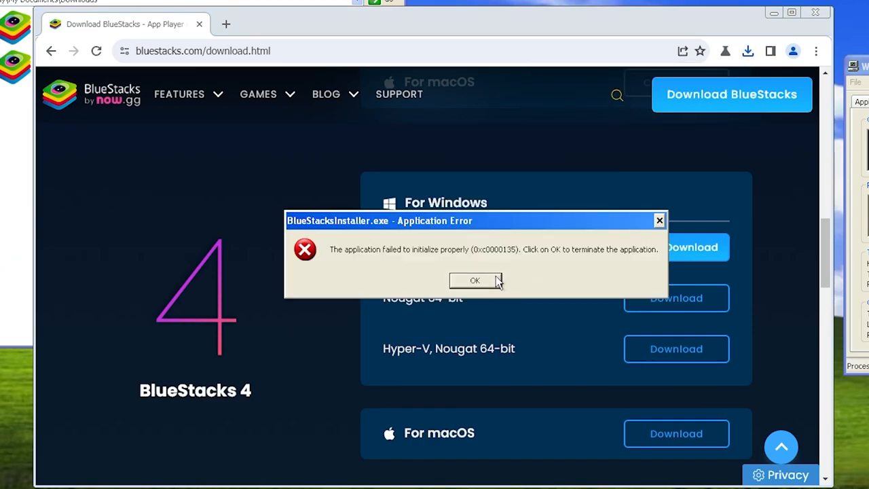
left_click(476, 279)
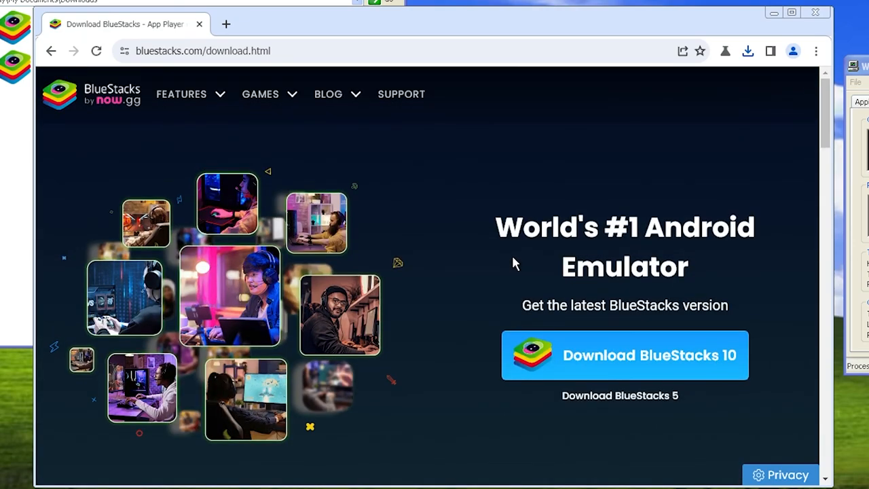
- Browse to the Top Games page from the GAMES menu
scroll("down", 3)
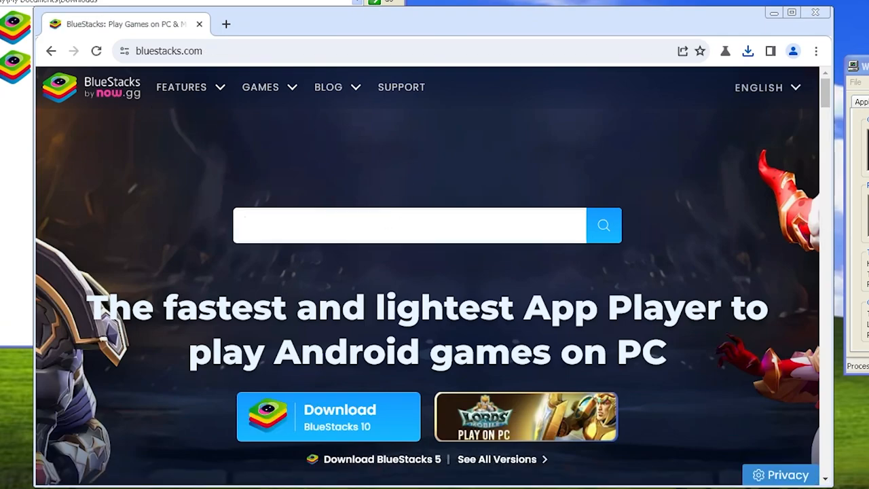
left_click(260, 87)
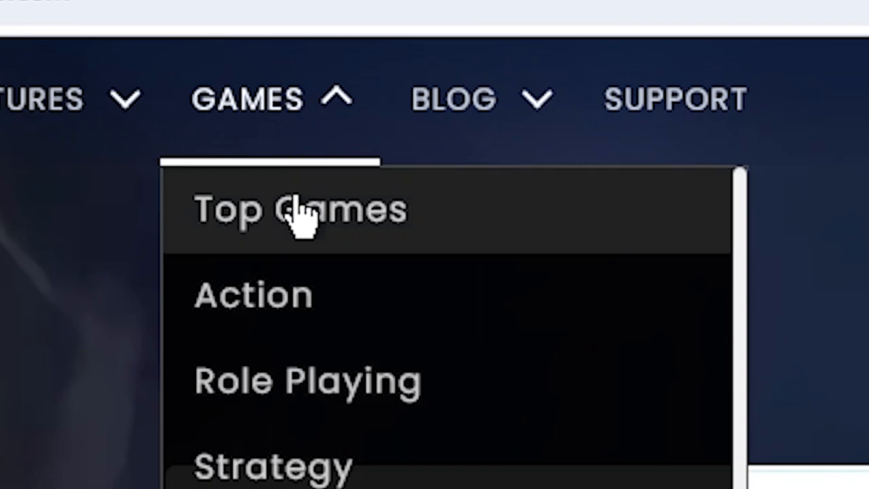
left_click(298, 210)
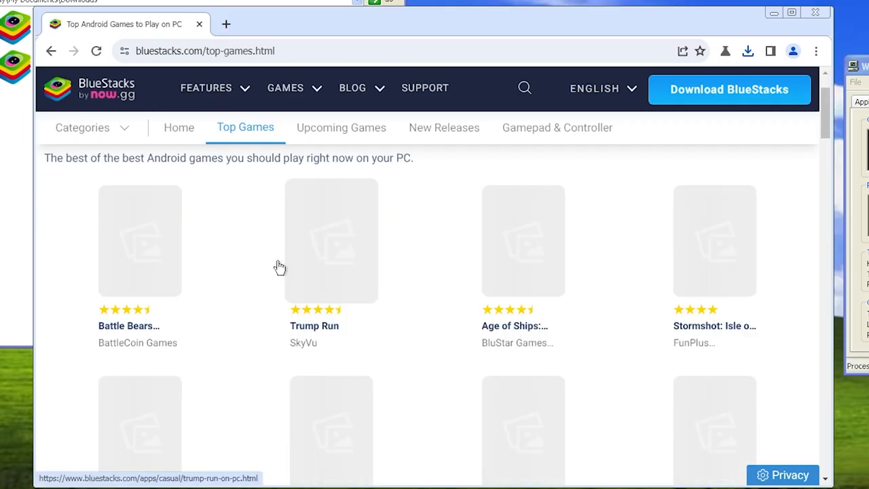
scroll("down", 3)
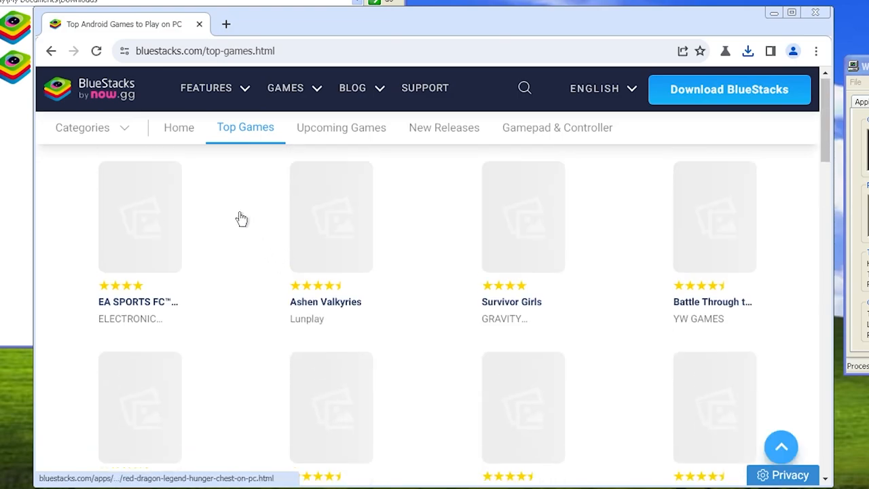
- Search the BlueStacks site for 'roblox' and go to the Roblox on PC page
left_click(524, 88)
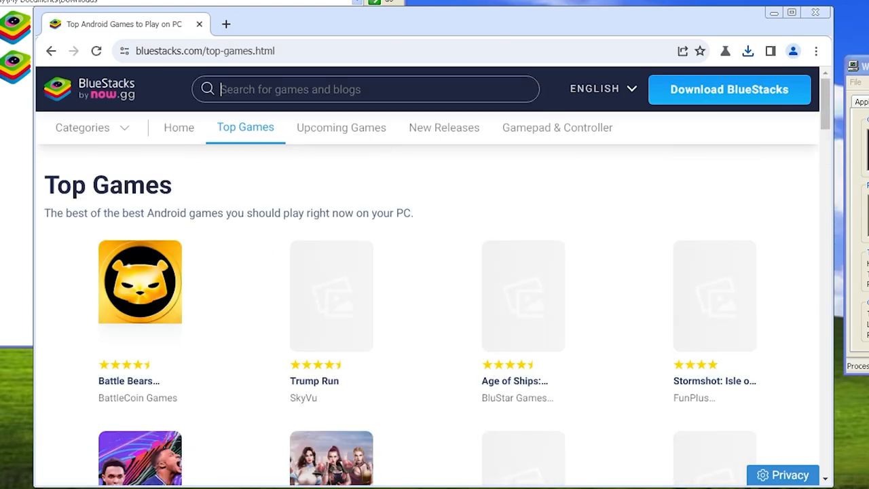
type("roblox")
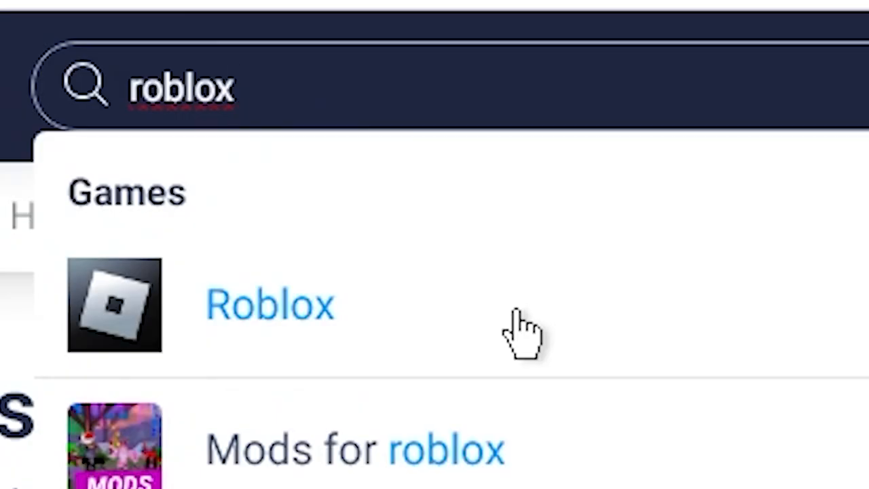
left_click(269, 304)
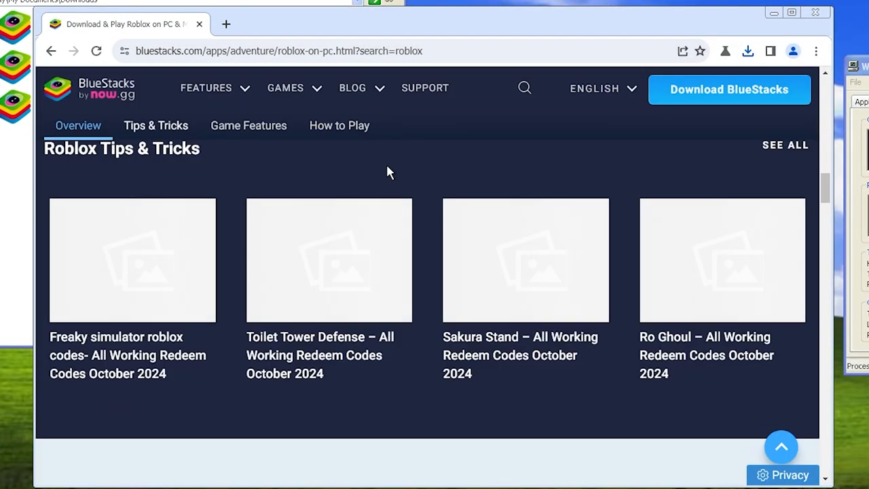
- Search 'roblox online' in a new tab to bring up Google results with the now.gg entry
left_click(225, 25)
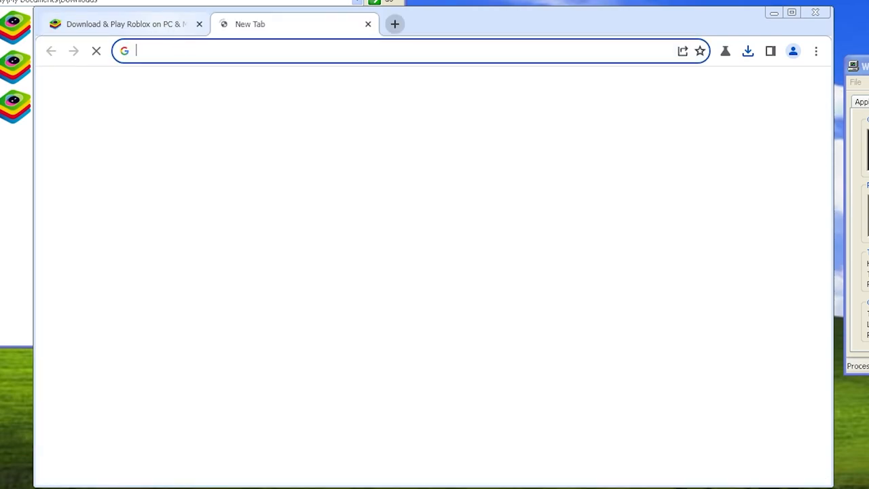
type("roblox+online&oq=roblox+online&gs_lcrp=EgZjaHJvbWUyCQgAEEUYORiABDIHCAEQABiABDIHCA...")
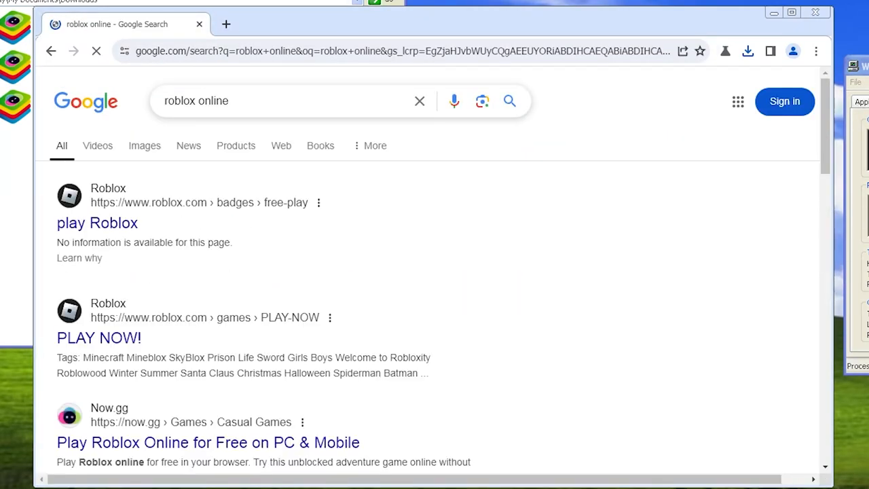
left_click(272, 101)
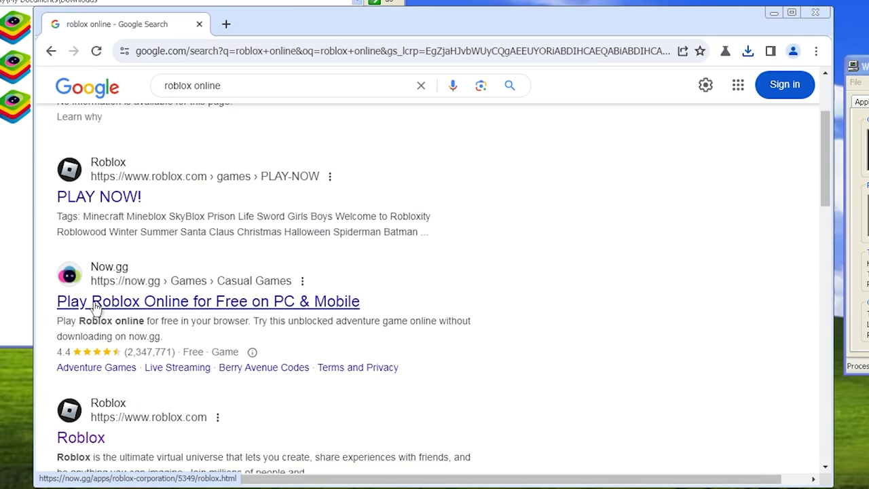
- Go to now.gg's Play Roblox Online for Free page and choose Play in browser
left_click(208, 301)
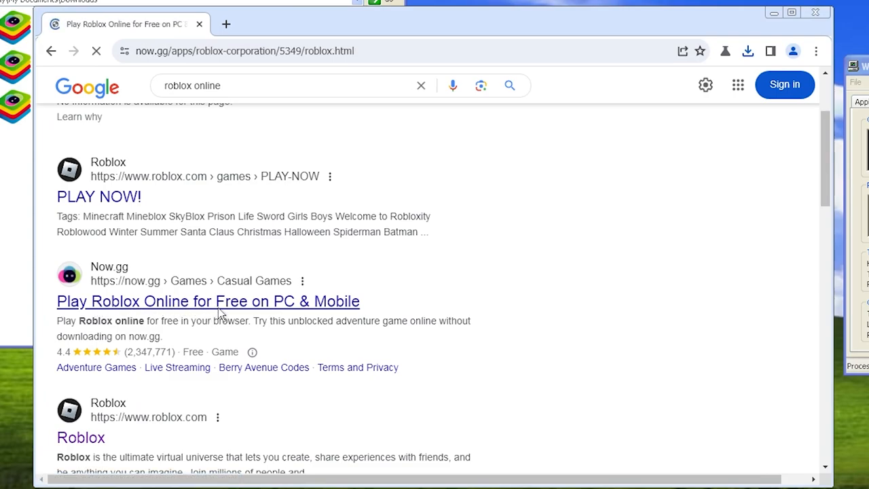
left_click(208, 302)
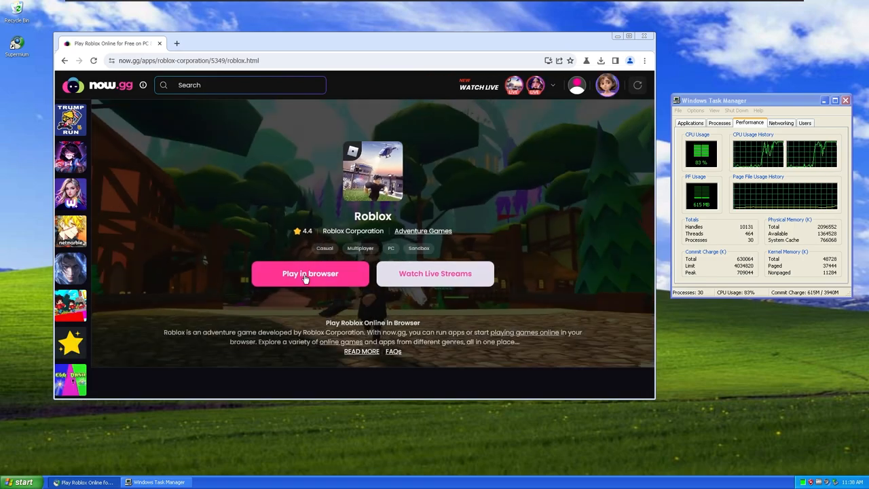
left_click(309, 273)
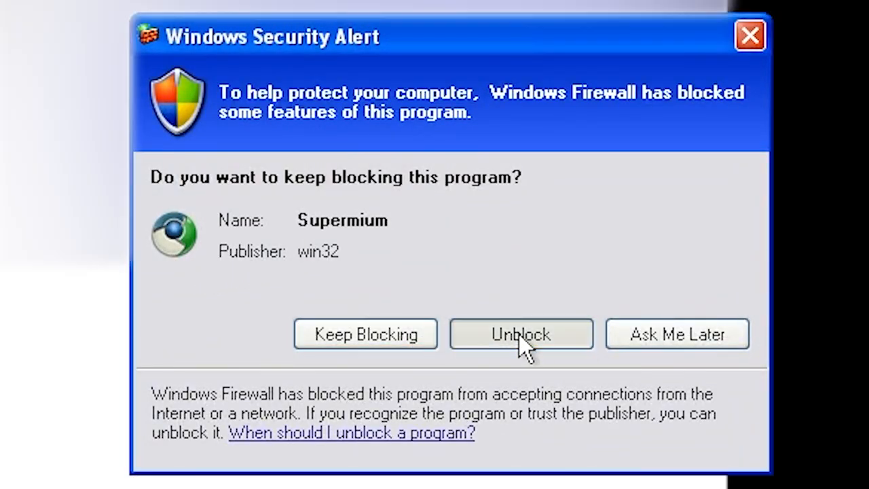
- Allow Supermium through the Windows Firewall so now.gg starts loading Roblox
left_click(522, 334)
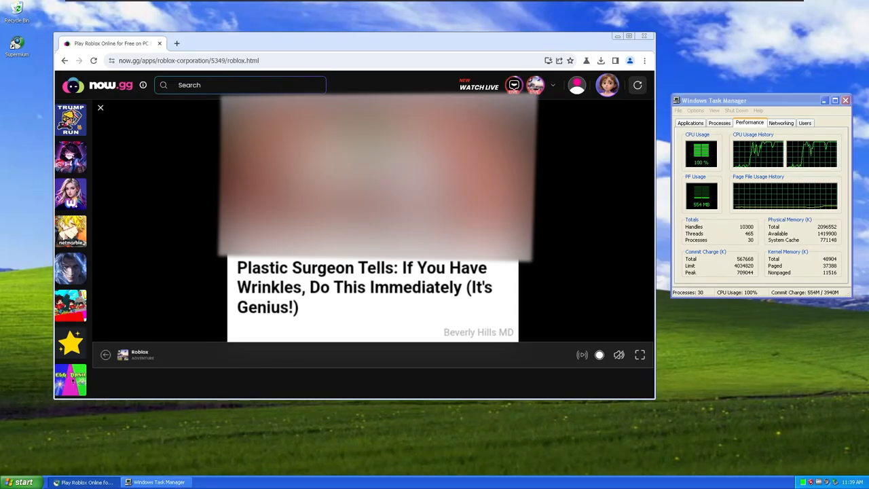
left_click(101, 107)
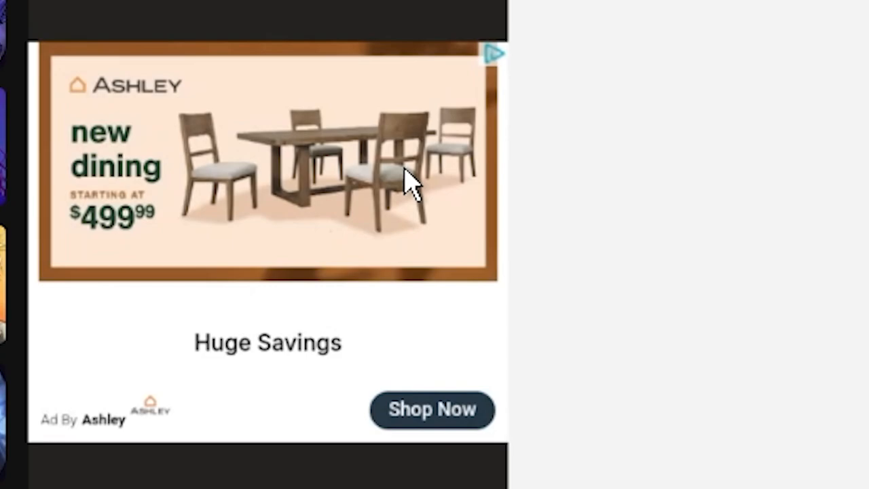
mouse_move(163, 288)
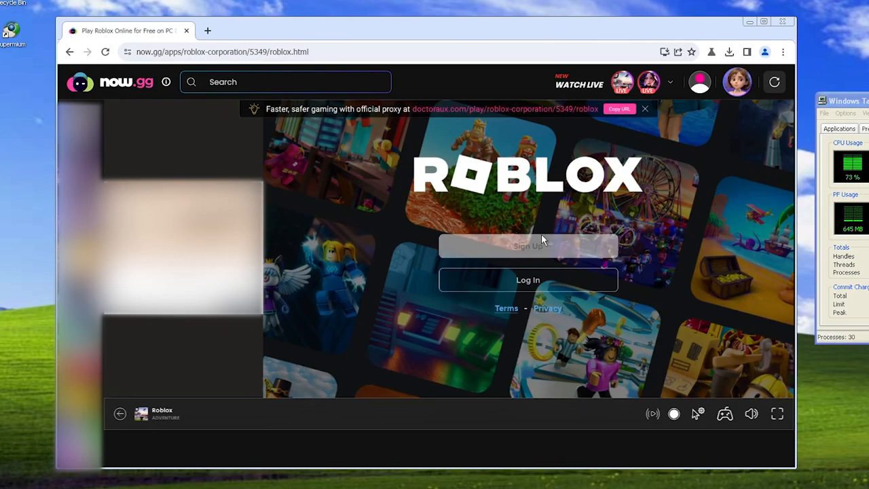
- Start Roblox sign-up and confirm a January 4, 2005 birthday on the wheels
left_click(527, 246)
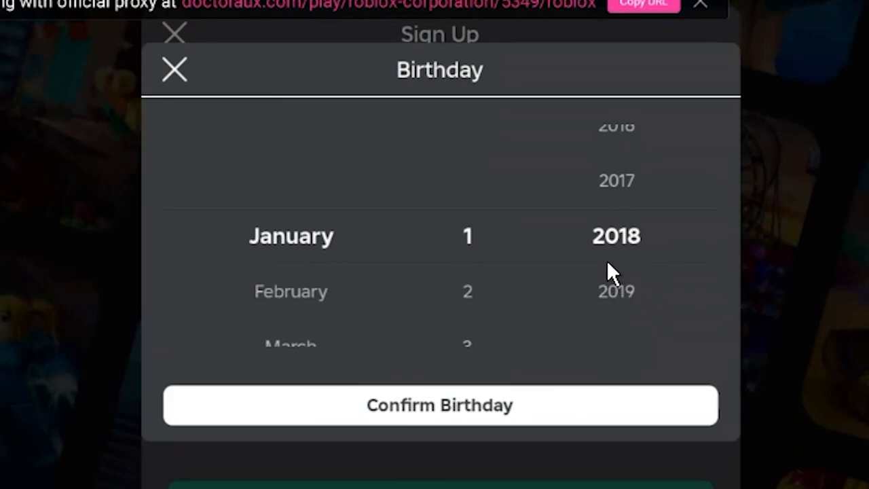
scroll("down", 3)
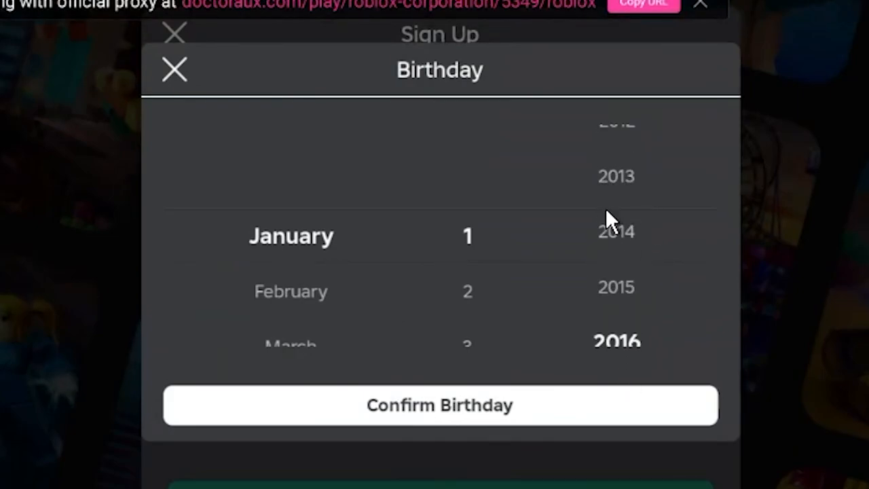
scroll("down", 3)
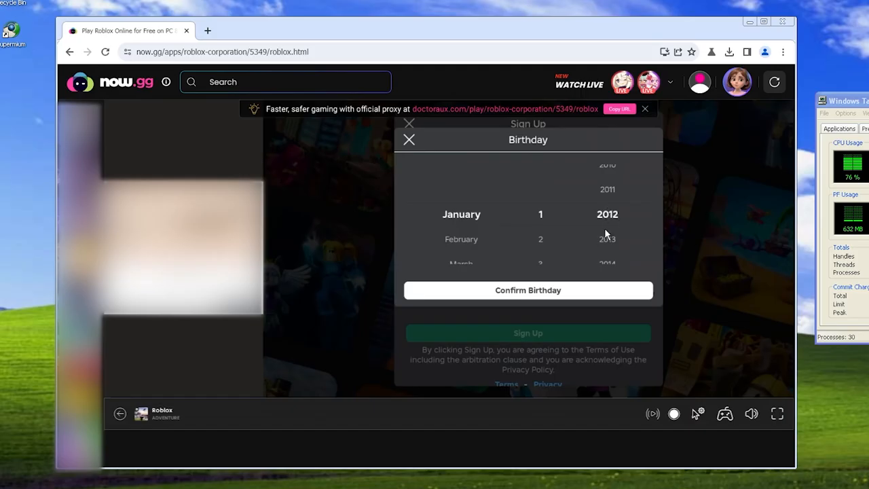
scroll("down", 3)
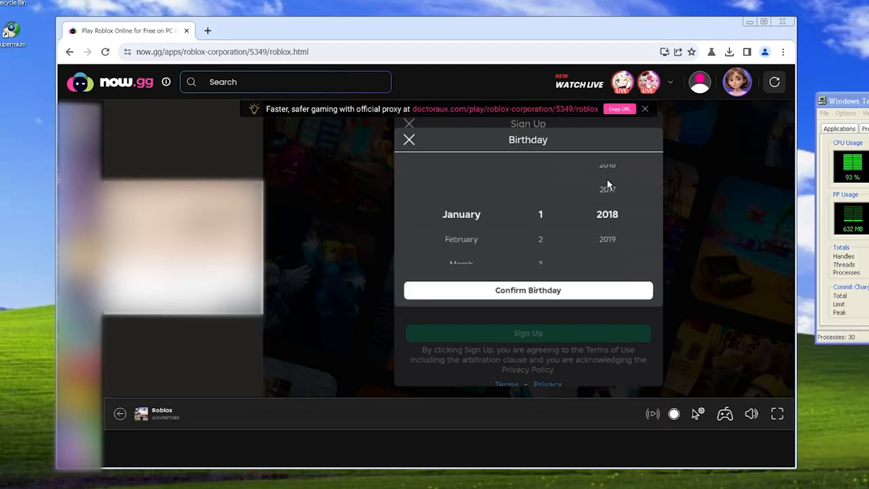
scroll("down", 3)
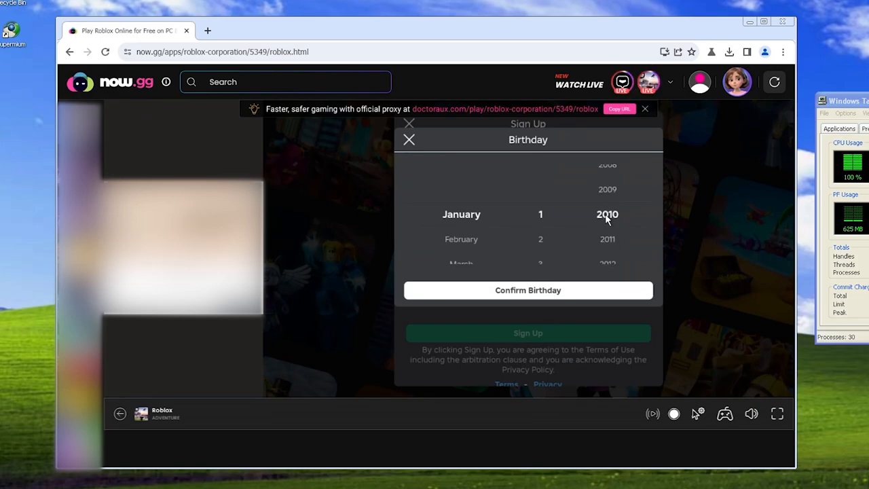
mouse_move(608, 244)
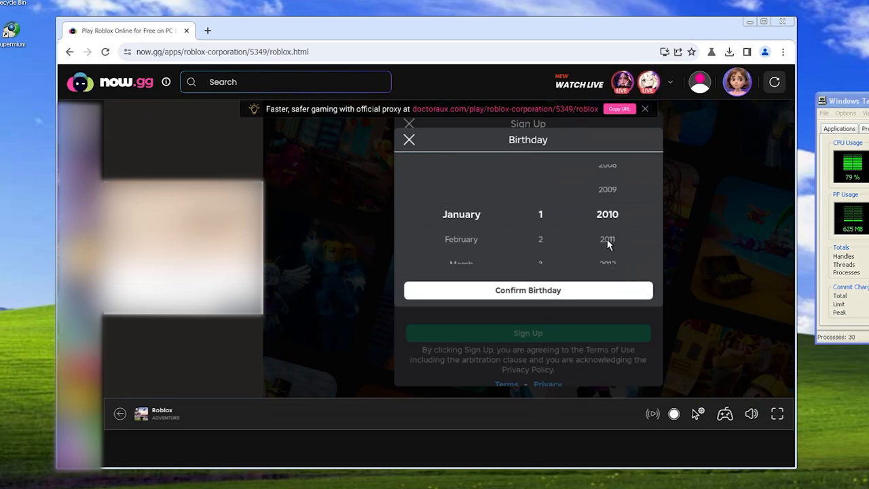
scroll("up", 3)
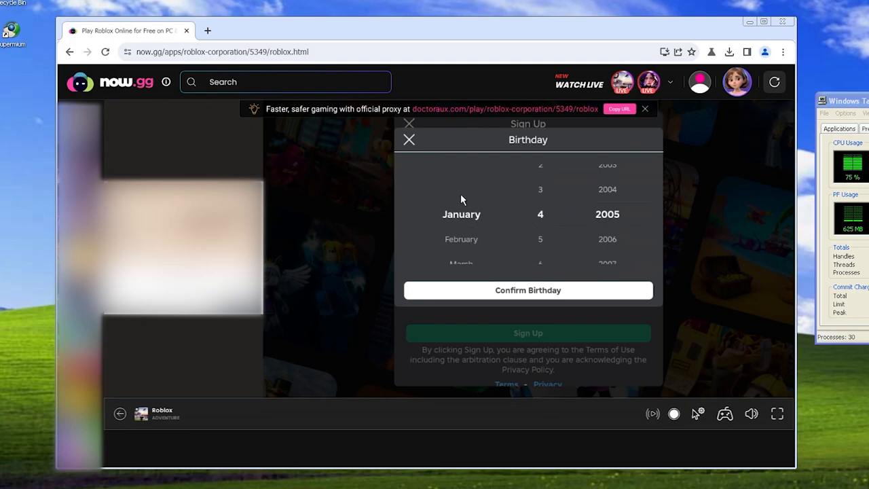
left_click(527, 290)
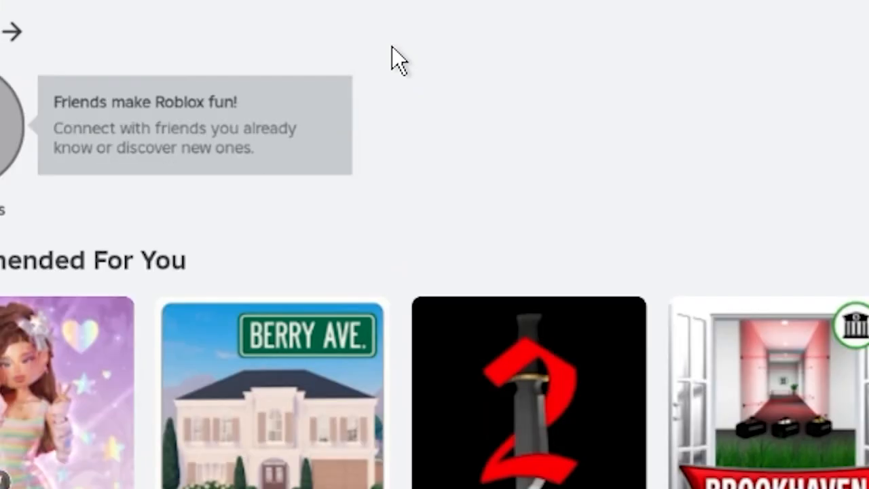
- Launch the Easy Obby game from the Roblox home page
scroll("down", 3)
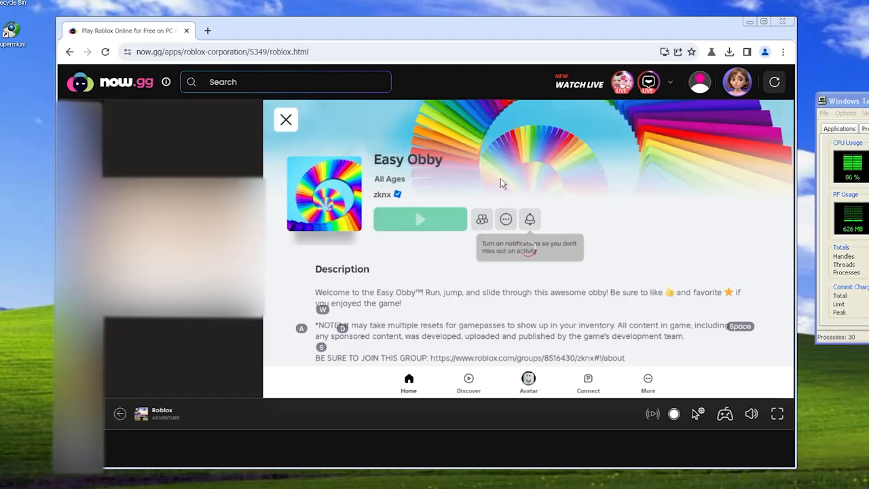
left_click(420, 219)
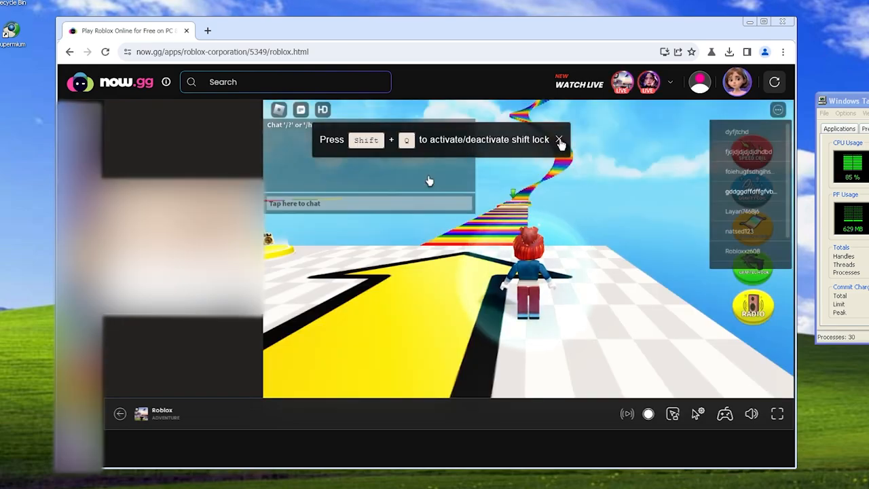
- Dismiss the Shift Lock tip in Easy Obby
left_click(560, 138)
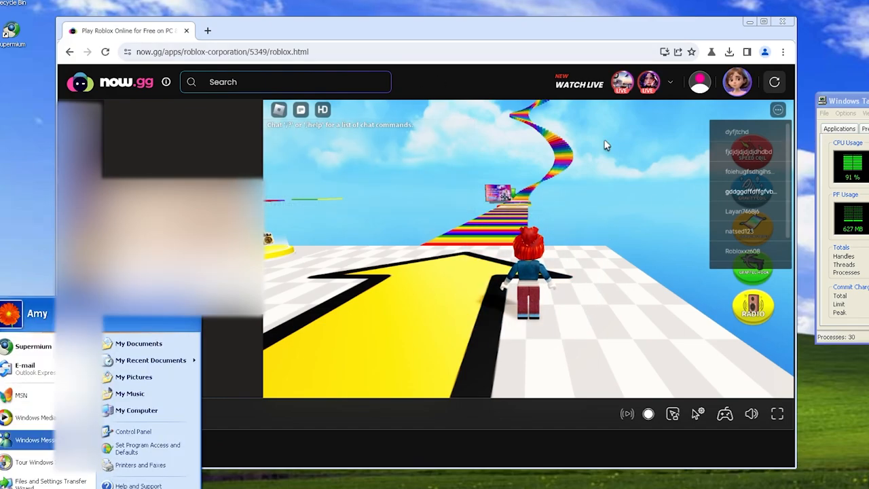
mouse_move(136, 410)
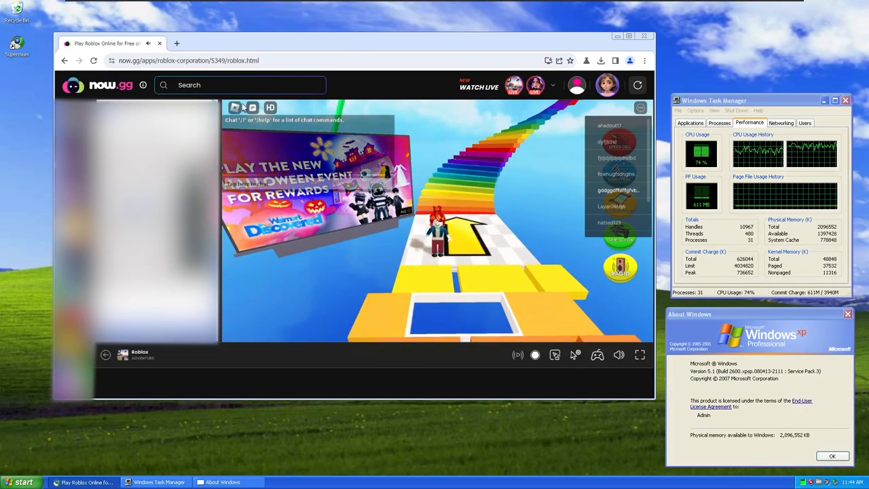
- Leave Easy Obby and search Roblox for 'doors' via the 'do' suggestion
left_click(233, 107)
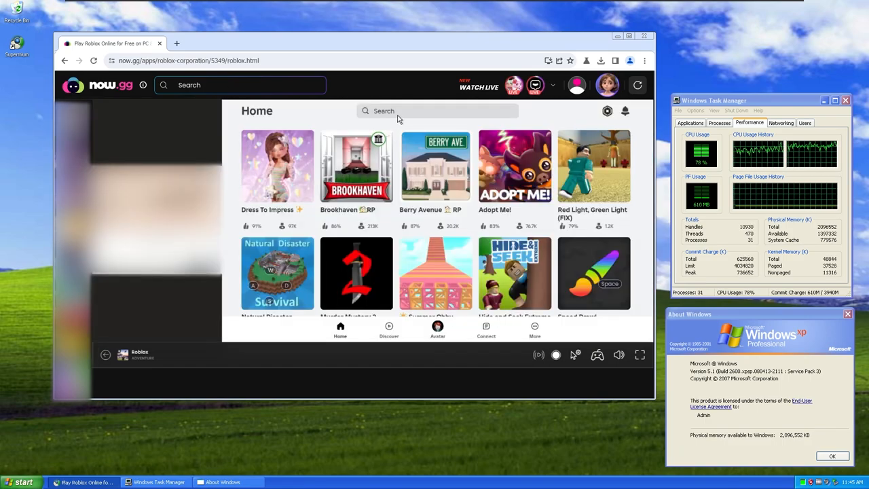
left_click(423, 111)
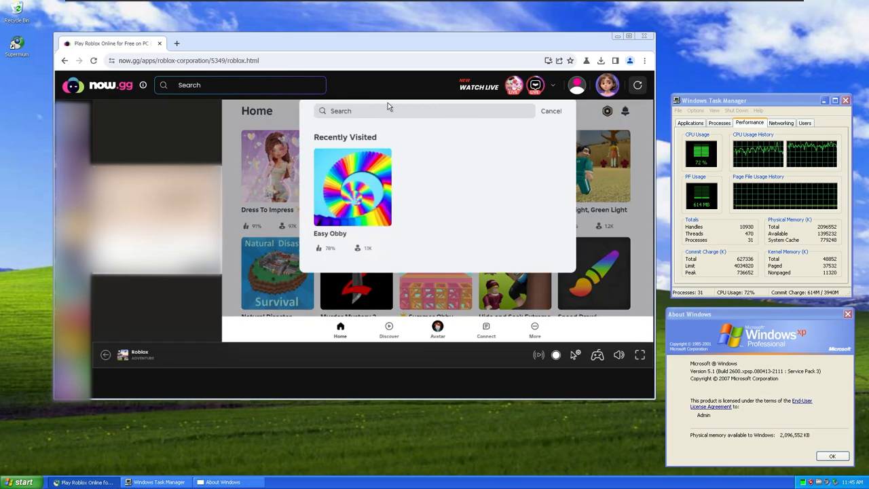
type("do")
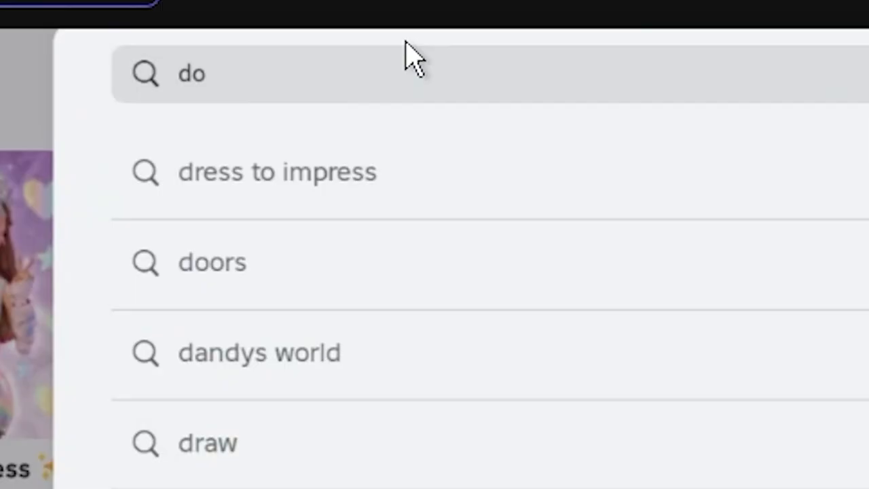
left_click(212, 262)
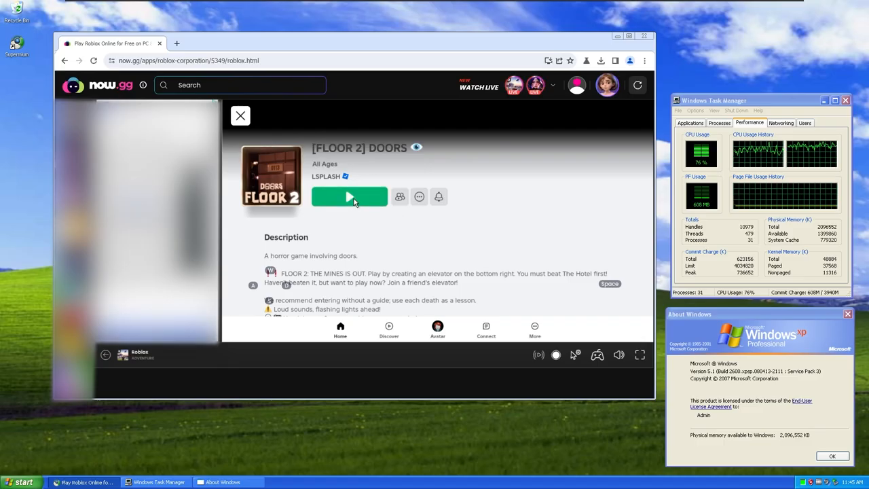
- Launch [FLOOR 2] DOORS from the search results
left_click(349, 196)
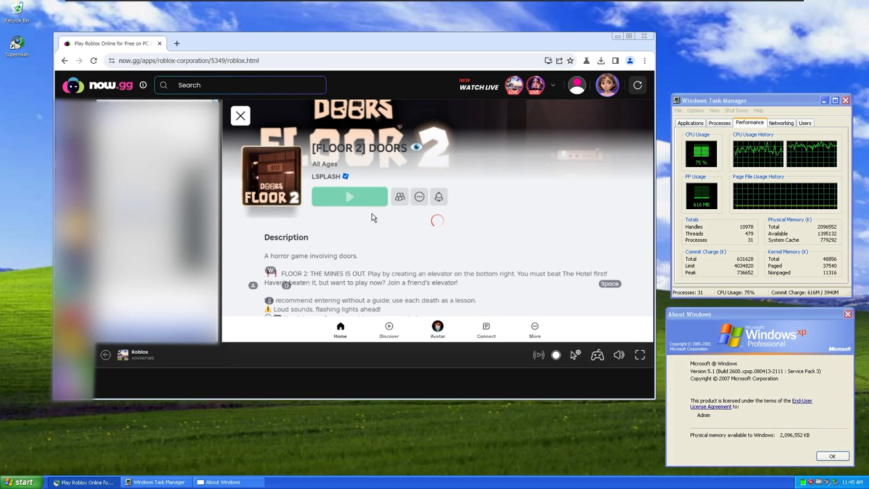
left_click(349, 196)
type("doors")
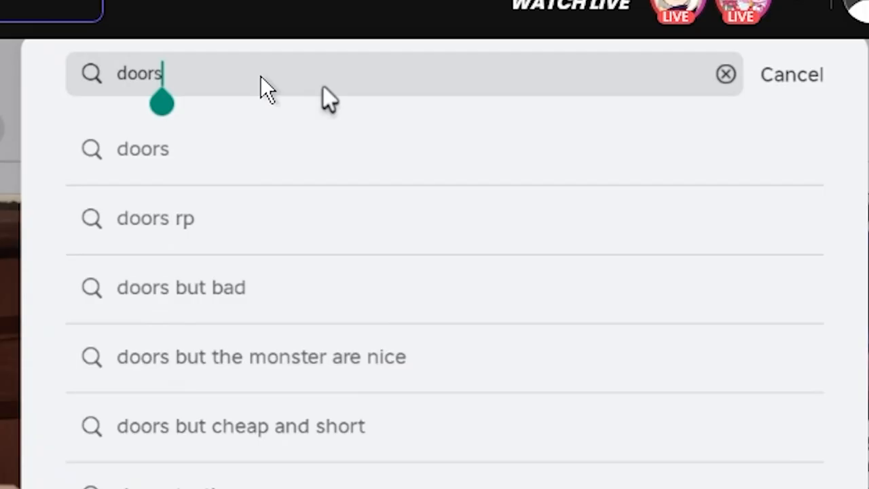
- Clear the search, look up 'fro' and launch the shooter game result
left_click(725, 73)
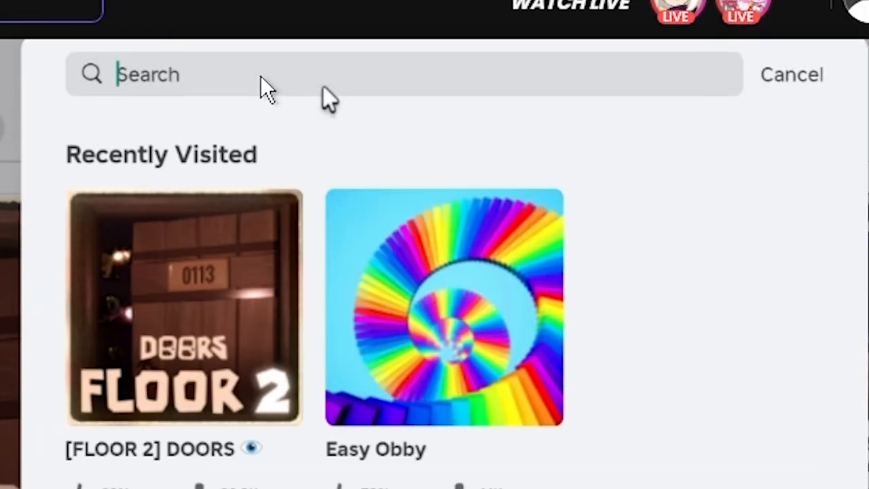
type("fro")
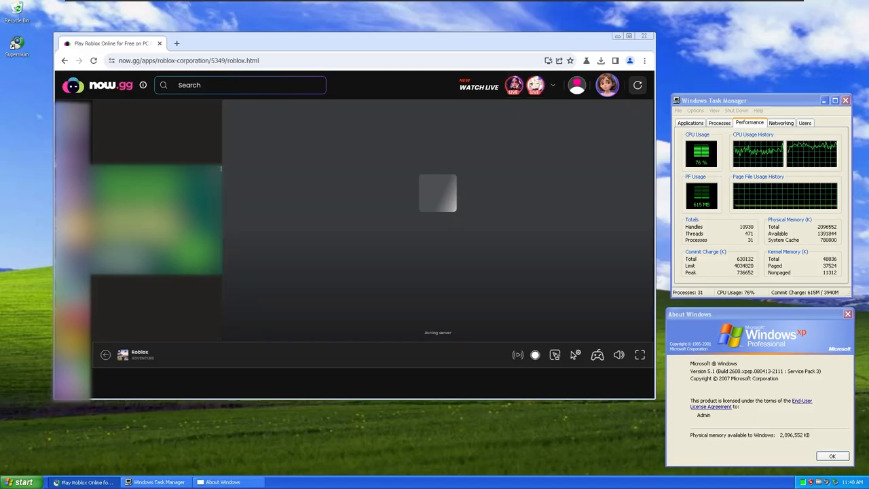
mouse_move(379, 171)
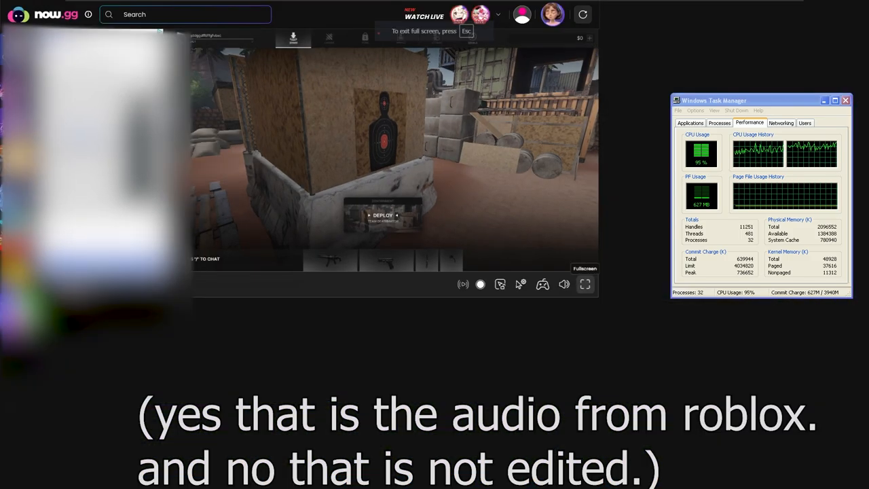
left_click(583, 284)
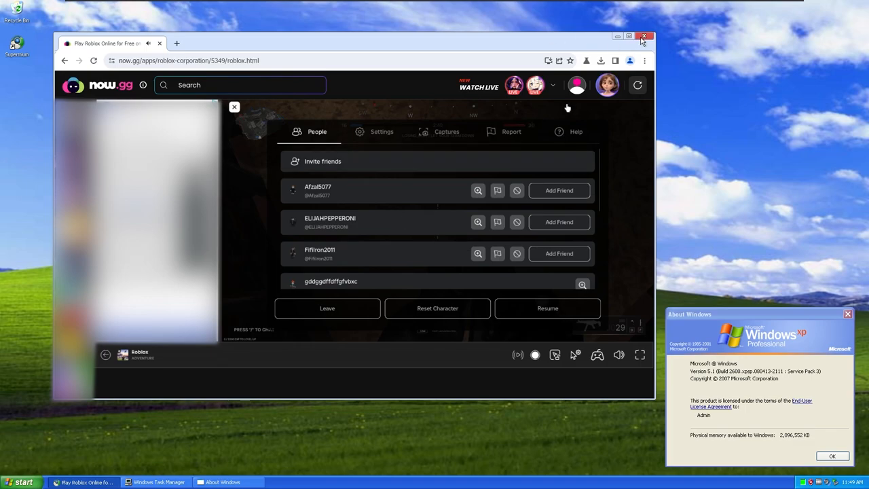
- Leave the shooter game and drag the About Windows box leftward on the desktop
left_click(643, 36)
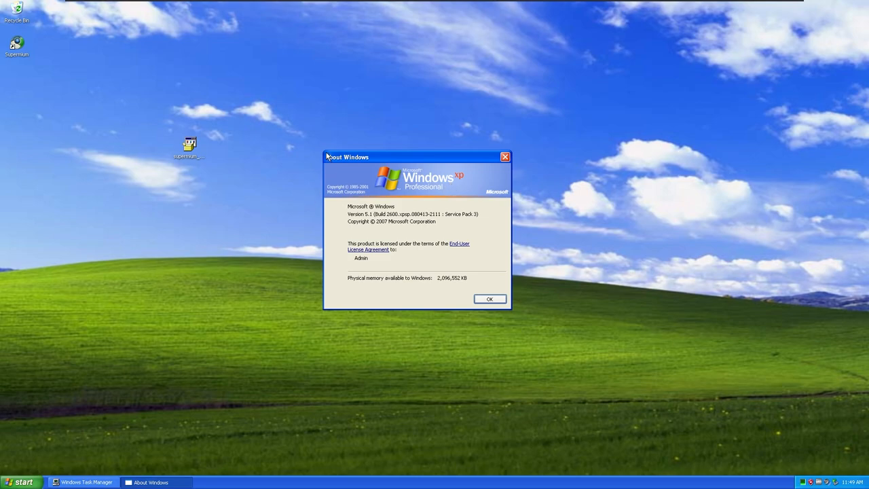
left_click_drag(348, 158, 266, 169)
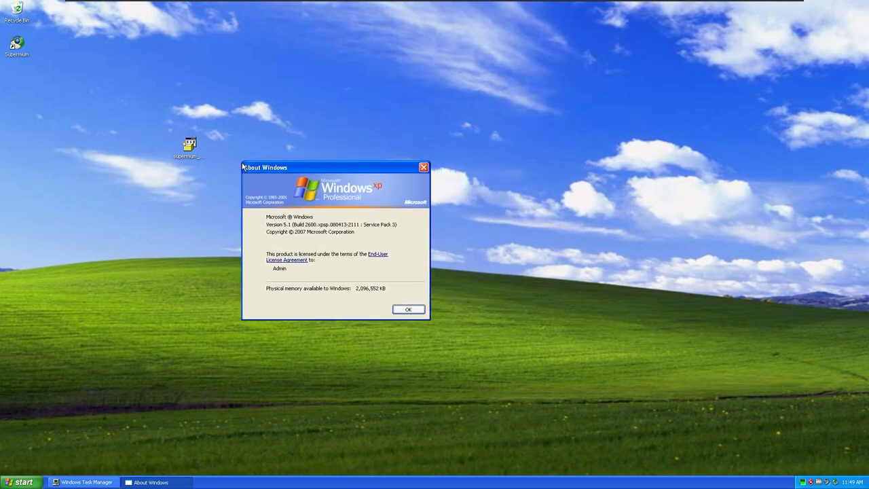
left_click_drag(333, 167, 247, 219)
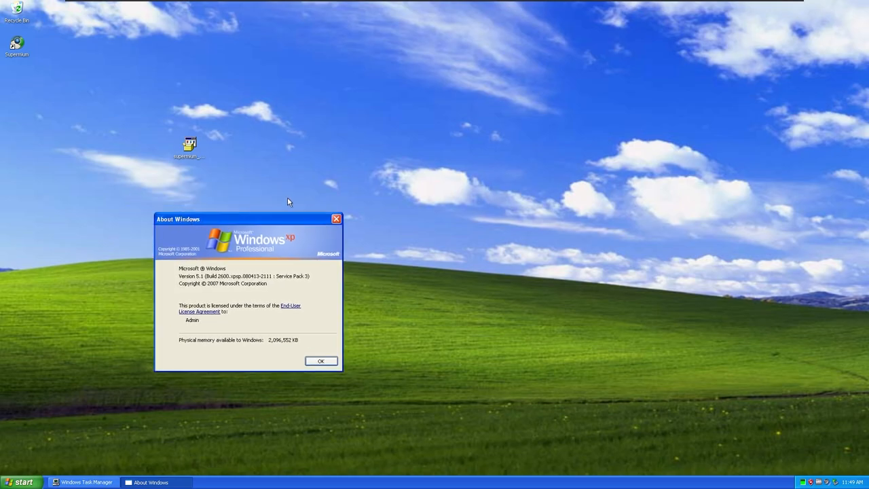